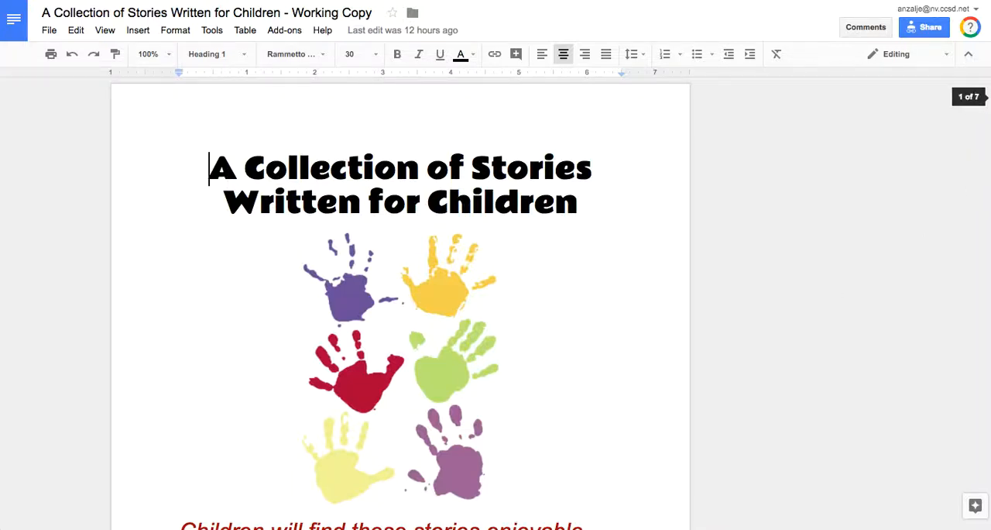
# Step: Scroll down past the cover page to the page titled The Unbelievable Trip to the Store
pyautogui.scroll(-3)
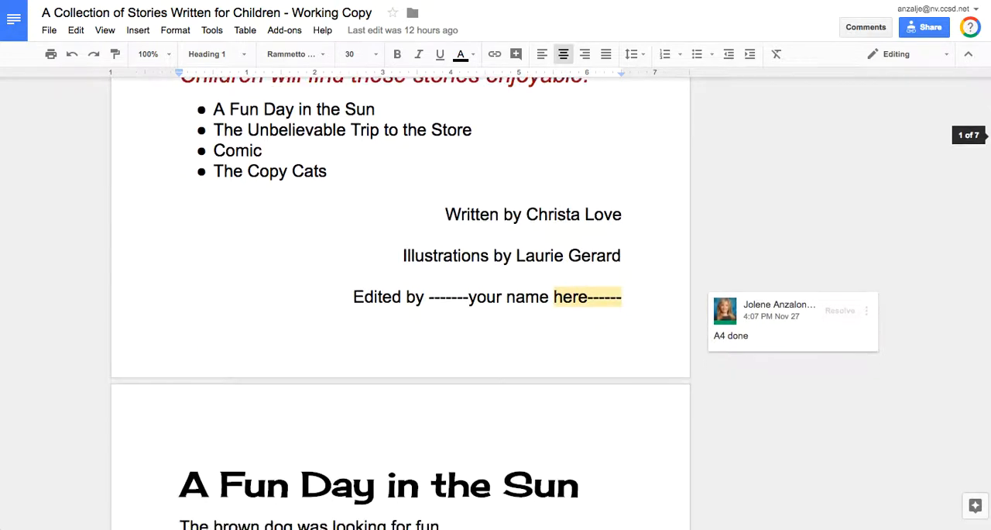
pyautogui.scroll(-3)
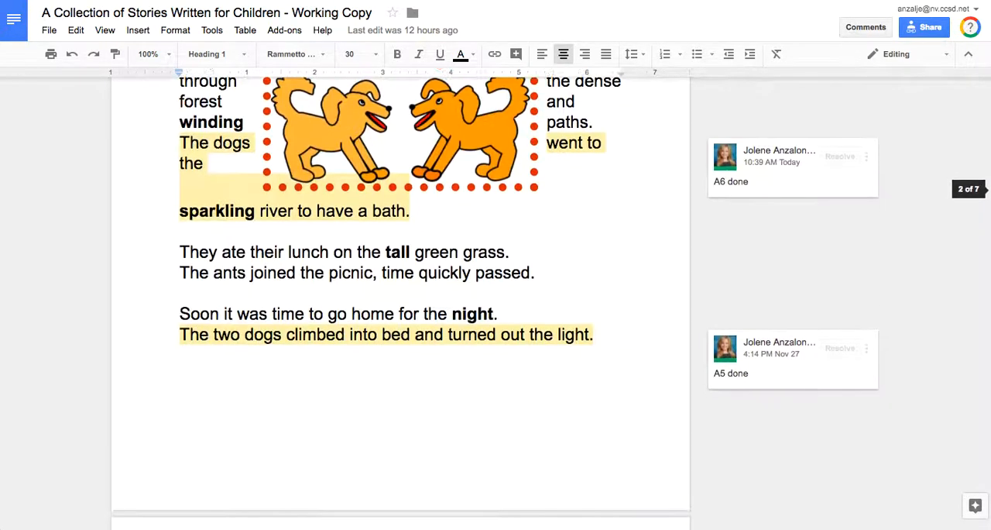
pyautogui.scroll(-3)
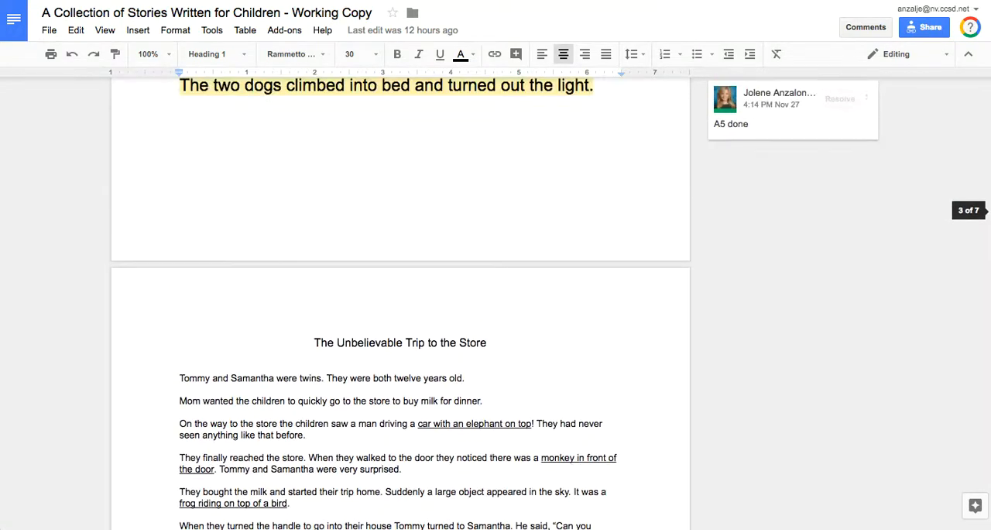
pyautogui.scroll(-3)
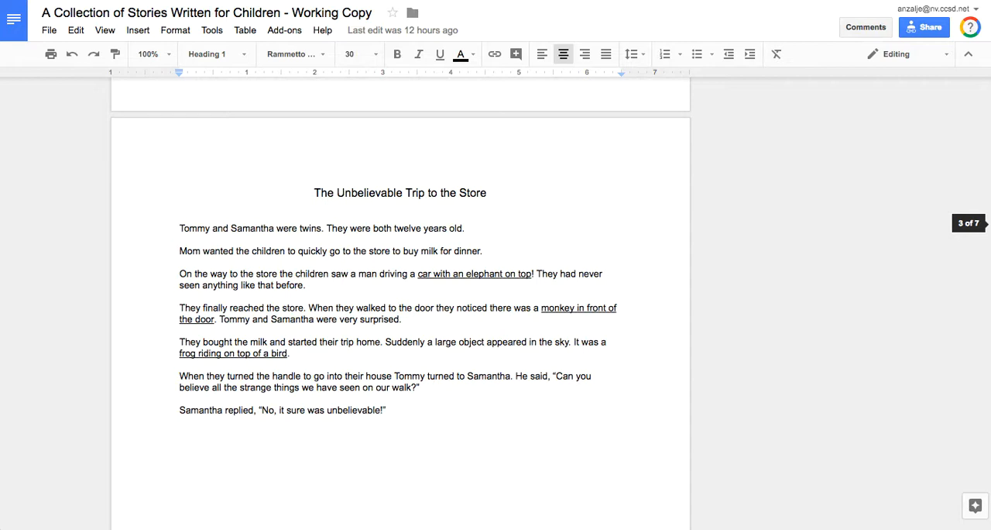
pyautogui.moveTo(300, 193)
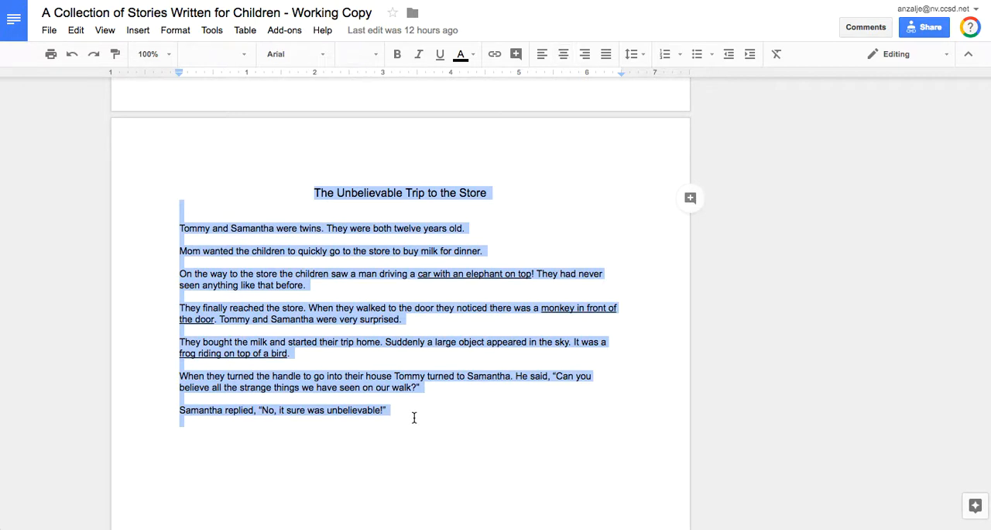
pyautogui.moveTo(264, 146)
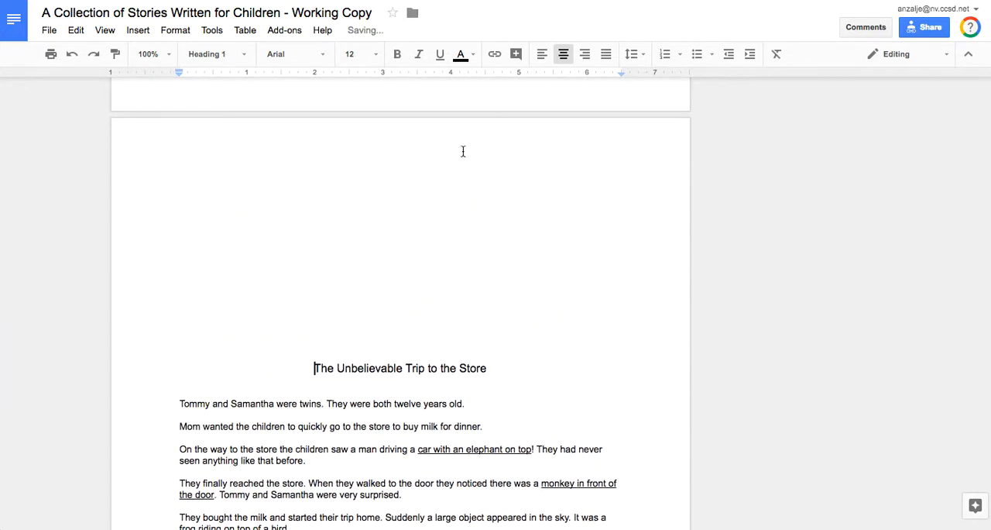
pyautogui.moveTo(543, 320)
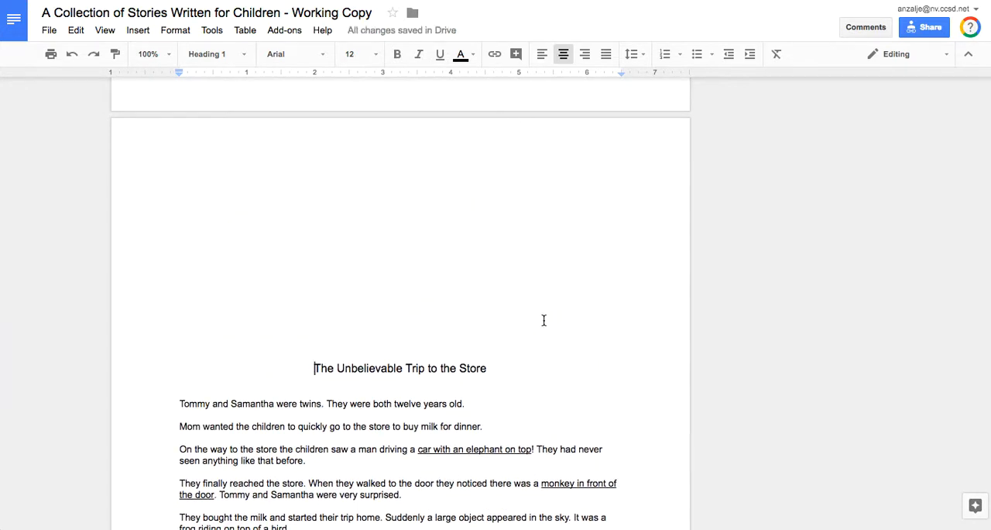
pyautogui.moveTo(324, 170)
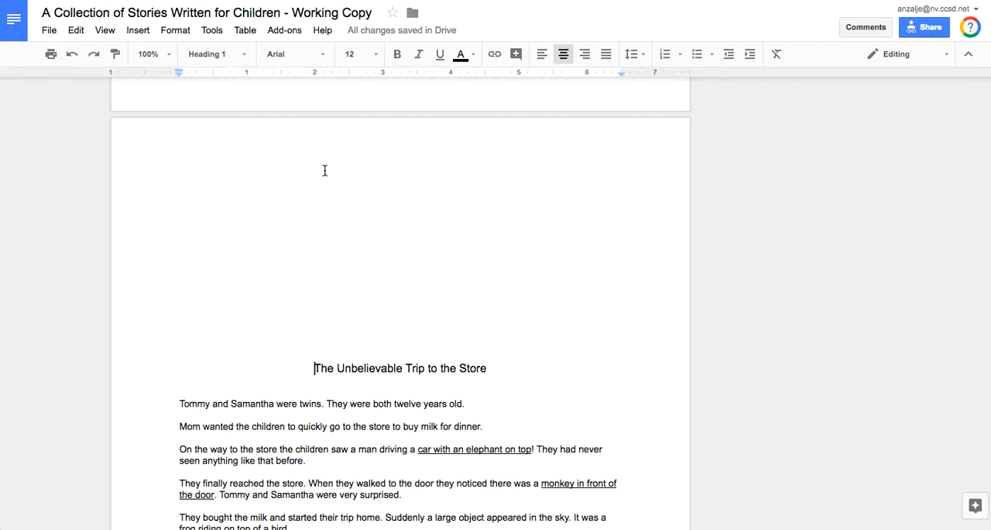
pyautogui.moveTo(394, 521)
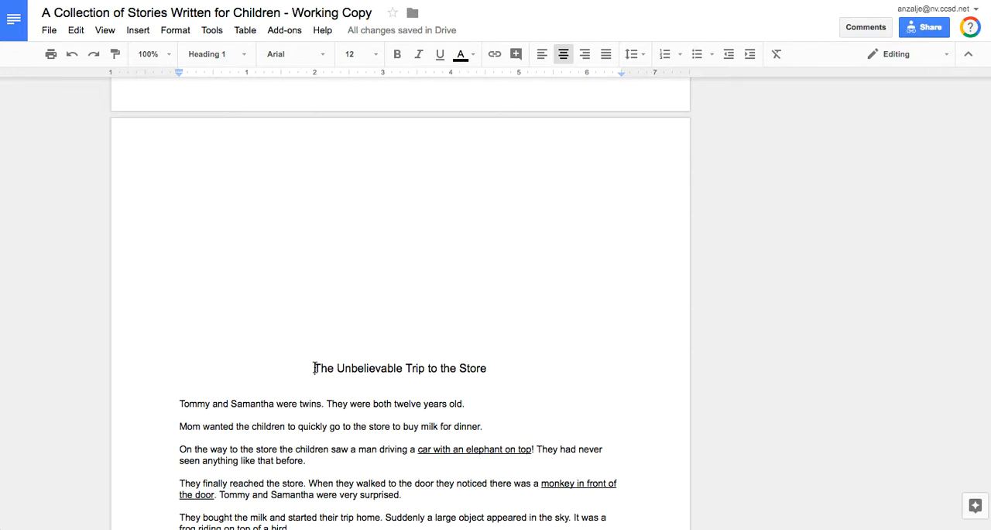
# Step: Place the insertion point at the start of the story's title
pyautogui.click(542, 54)
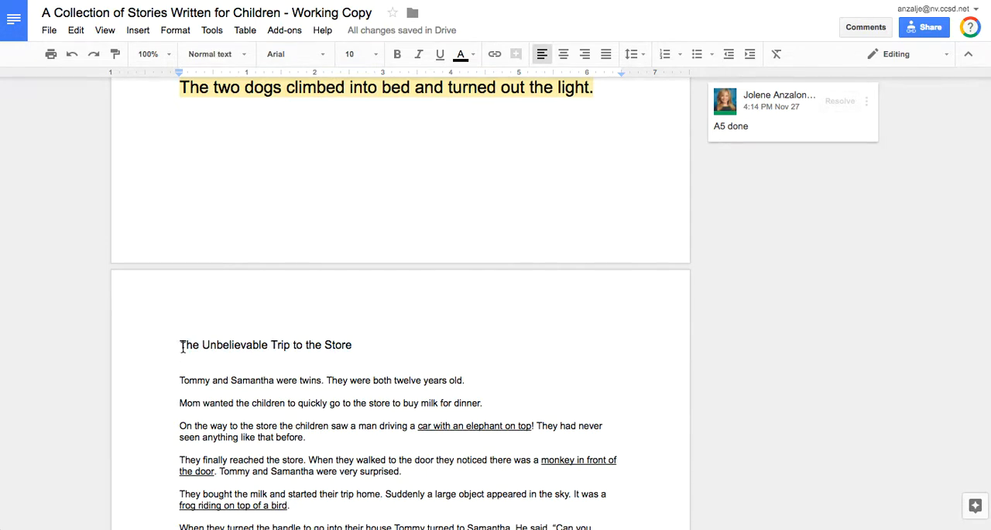
# Step: Make the title a centred Heading 1 at size 30
pyautogui.scroll(-3)
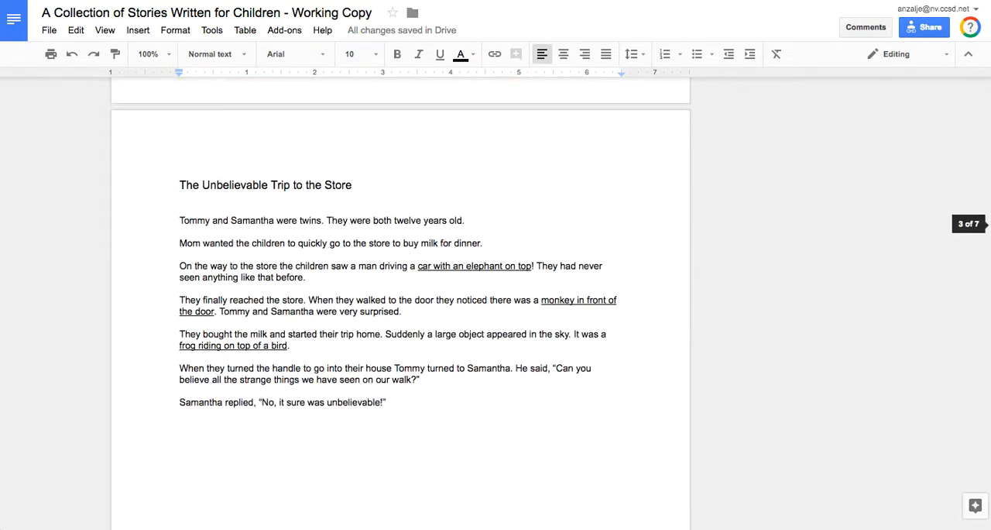
pyautogui.click(180, 185)
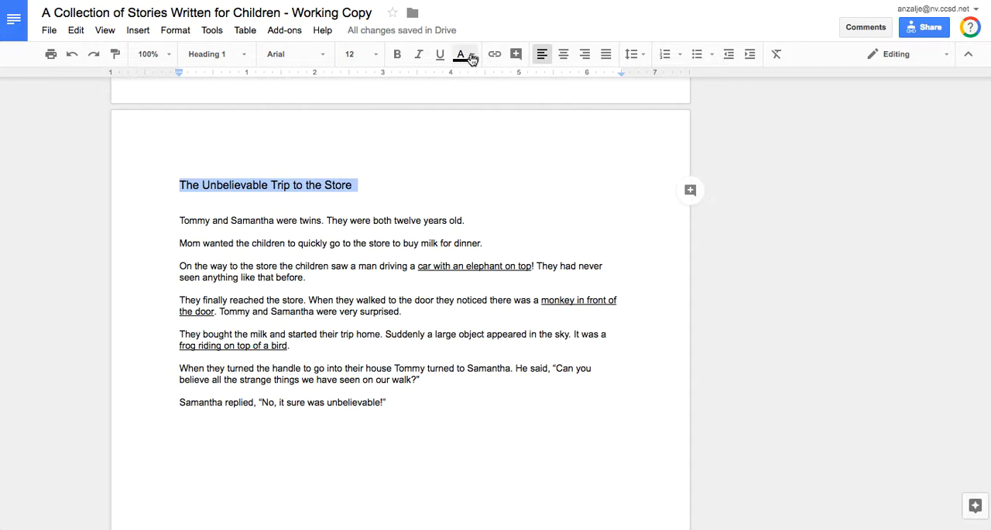
pyautogui.click(371, 53)
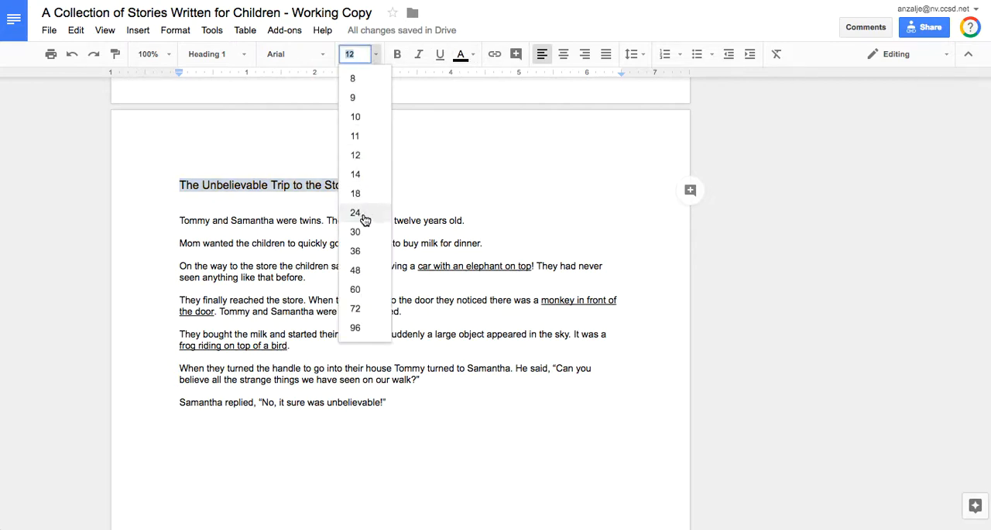
pyautogui.click(355, 233)
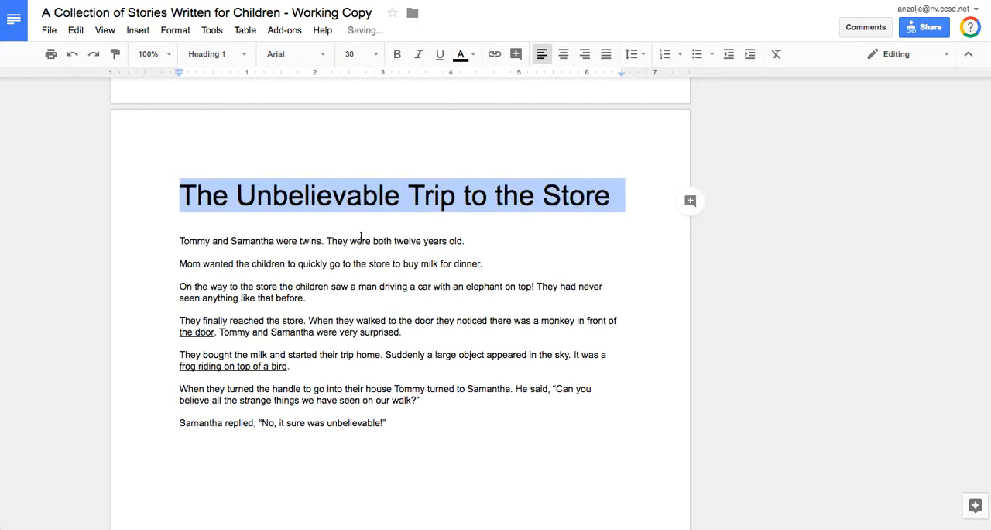
pyautogui.moveTo(271, 175)
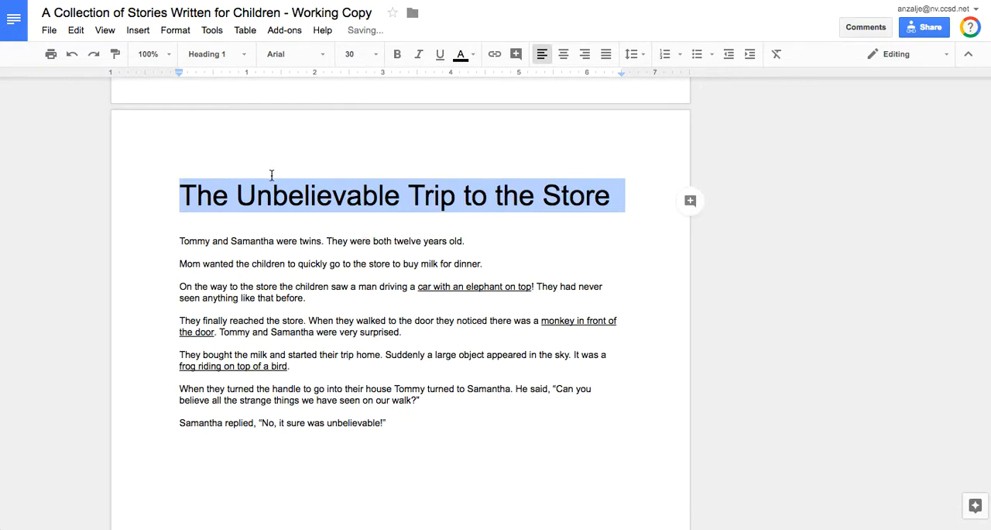
pyautogui.moveTo(465, 96)
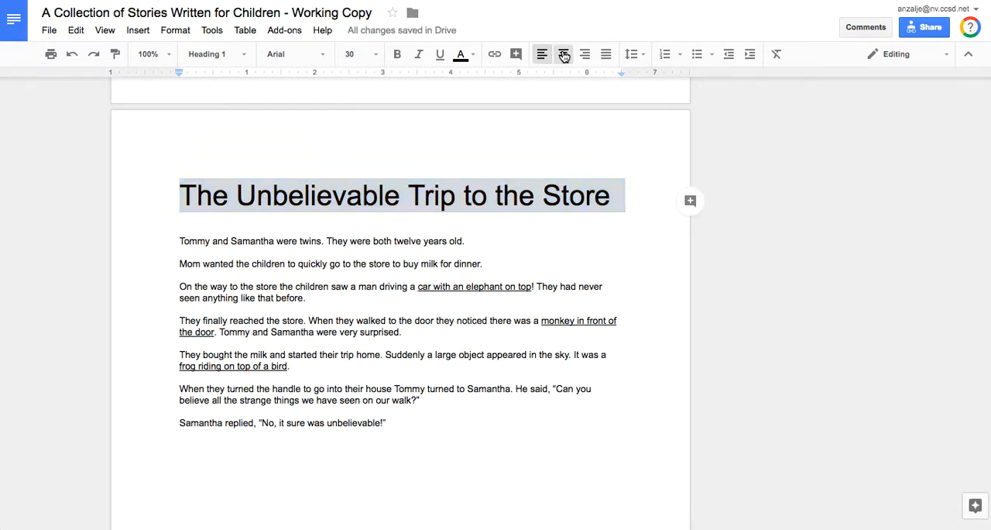
pyautogui.click(564, 52)
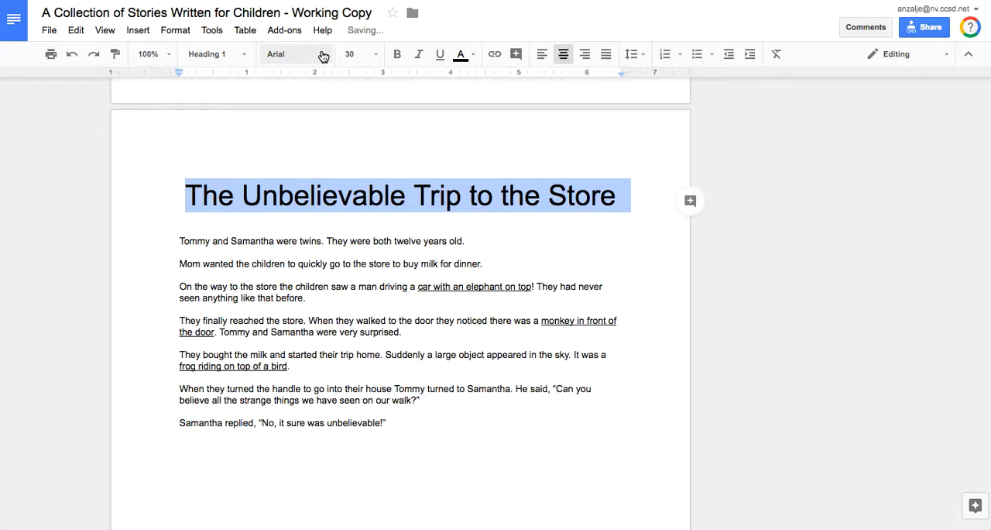
# Step: Set the title in 36-point Bangers and bring up its text colour choices
pyautogui.click(319, 54)
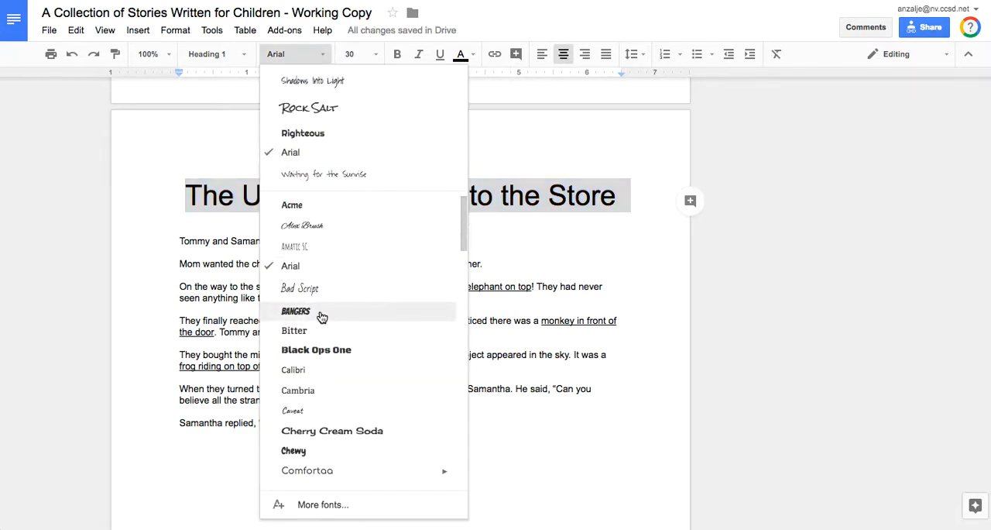
pyautogui.click(294, 311)
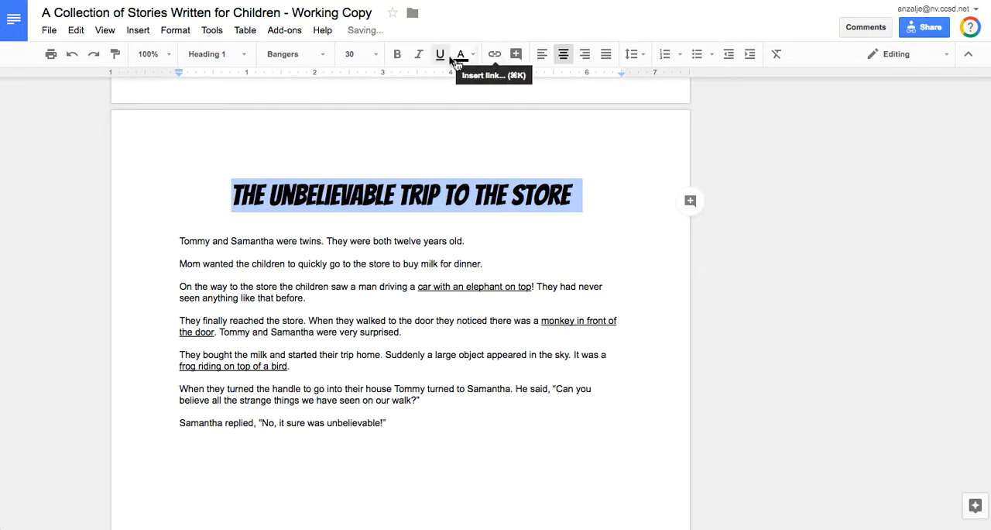
pyautogui.click(356, 52)
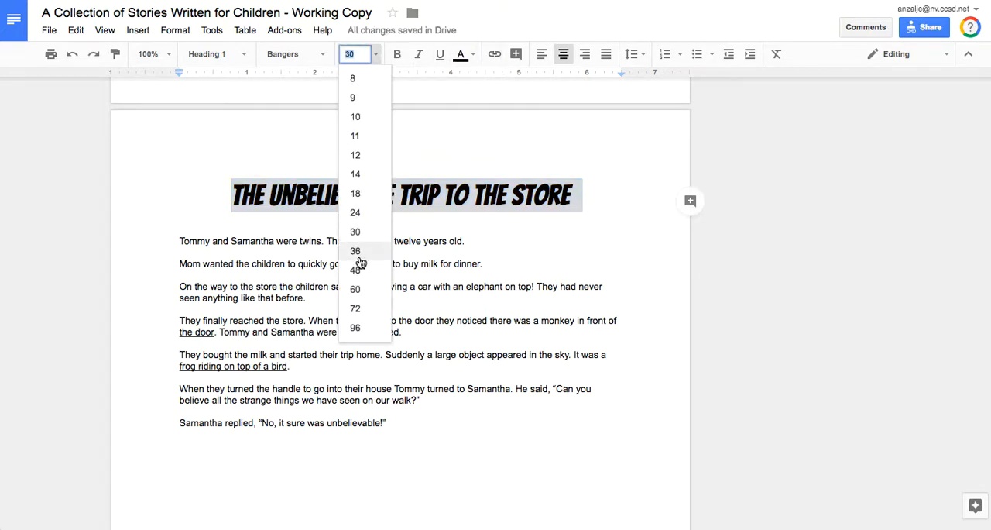
pyautogui.click(356, 251)
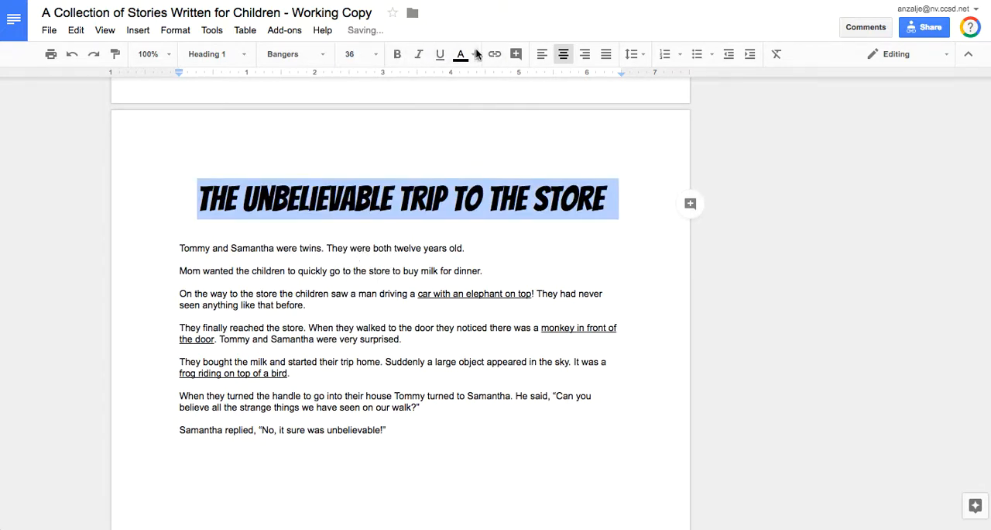
pyautogui.click(462, 54)
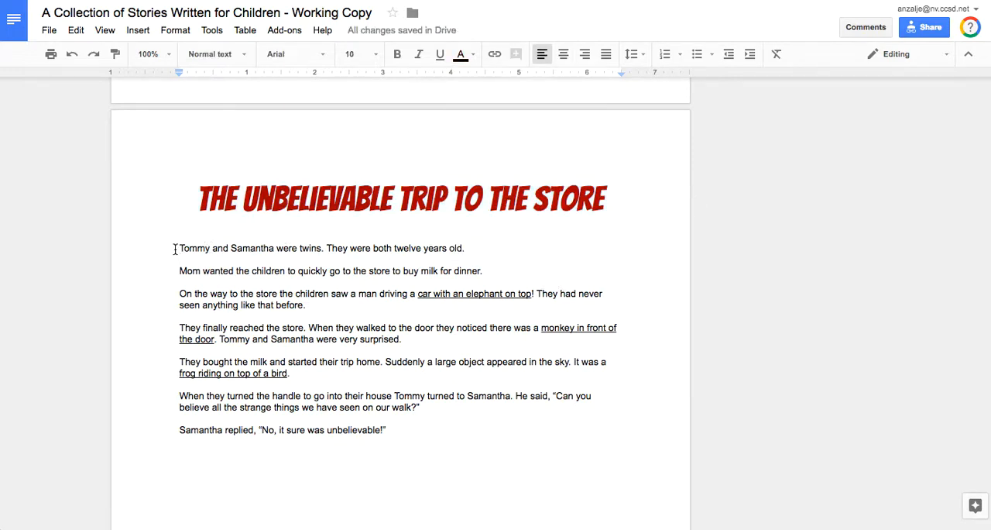
# Step: Set all the story's body paragraphs to size 18
pyautogui.moveTo(174, 248); pyautogui.dragTo(394, 431)
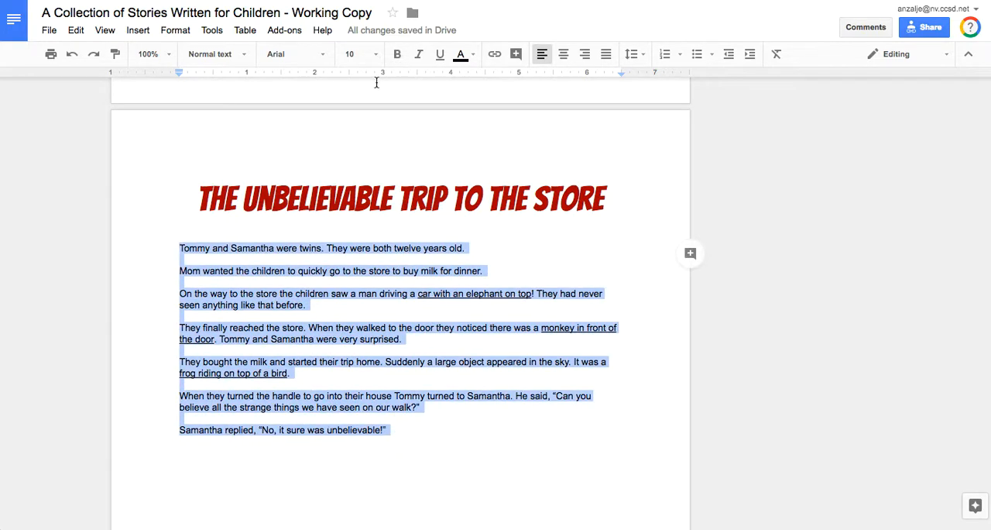
pyautogui.click(377, 52)
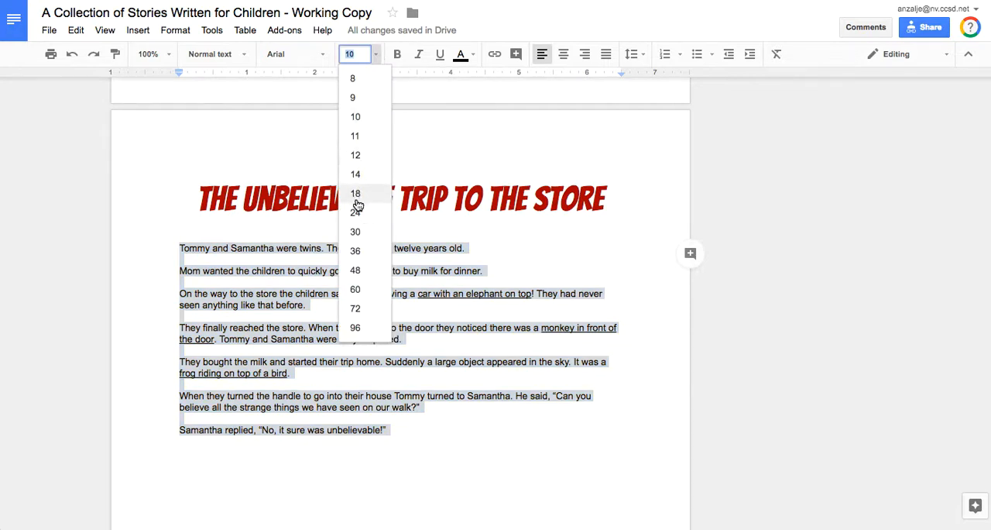
pyautogui.click(359, 194)
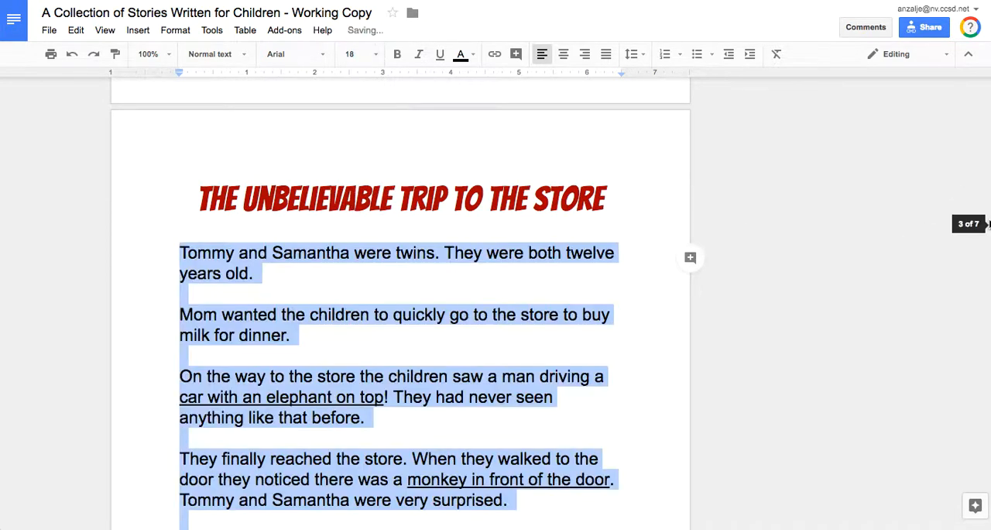
pyautogui.scroll(-3)
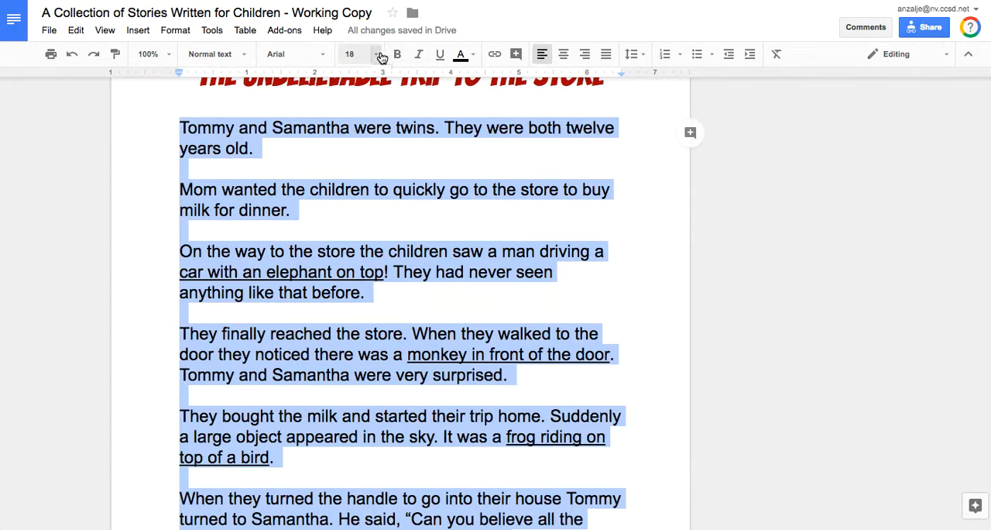
# Step: Try sizes 14 and 16 on the body text before settling its Arial size
pyautogui.click(350, 52)
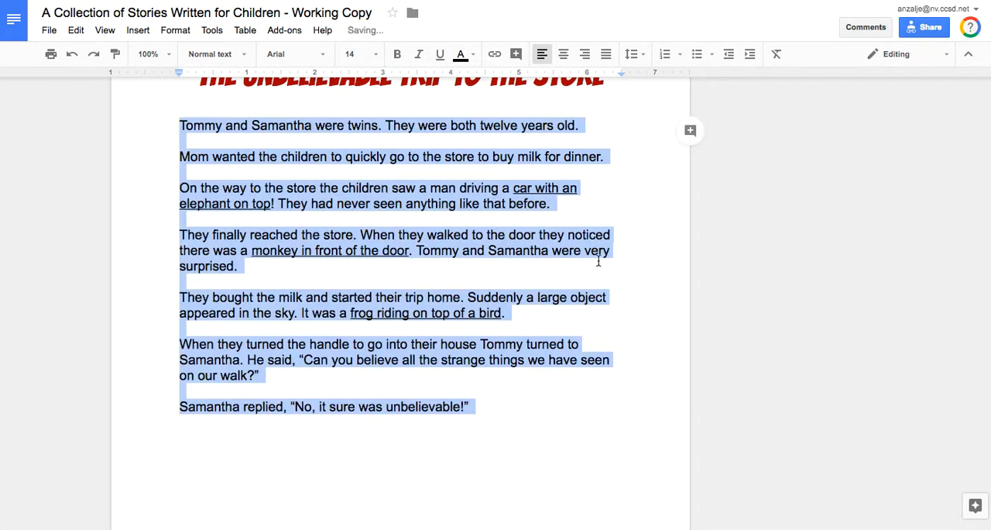
pyautogui.click(373, 53)
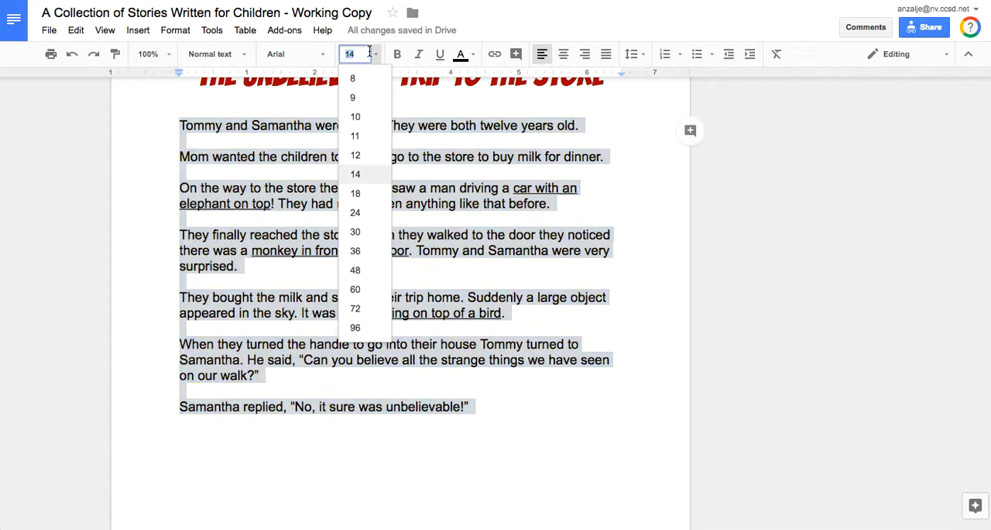
pyautogui.click(355, 194)
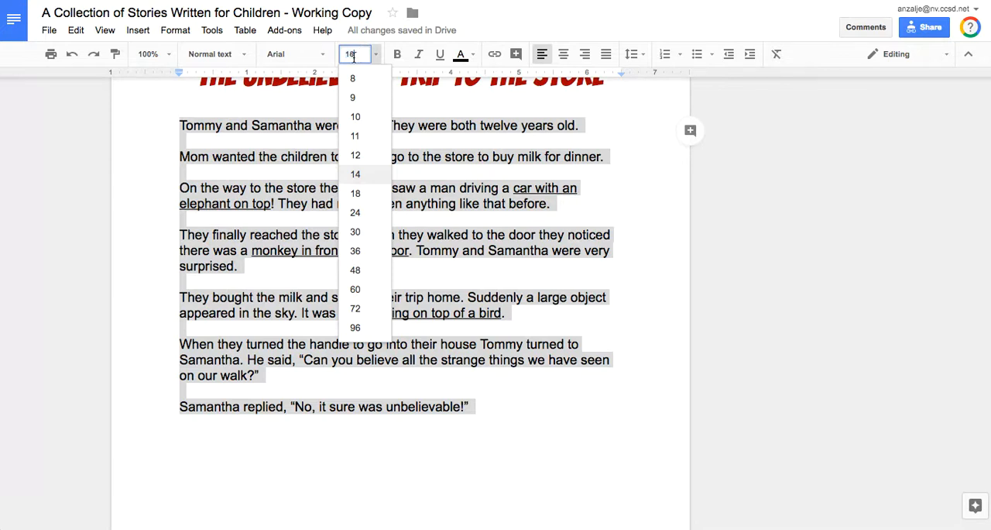
pyautogui.click(355, 194)
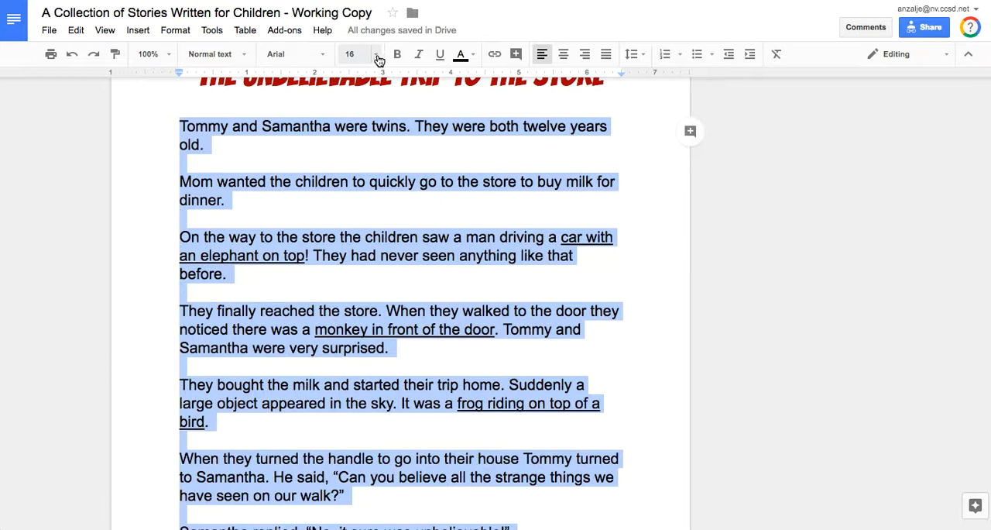
pyautogui.click(378, 54)
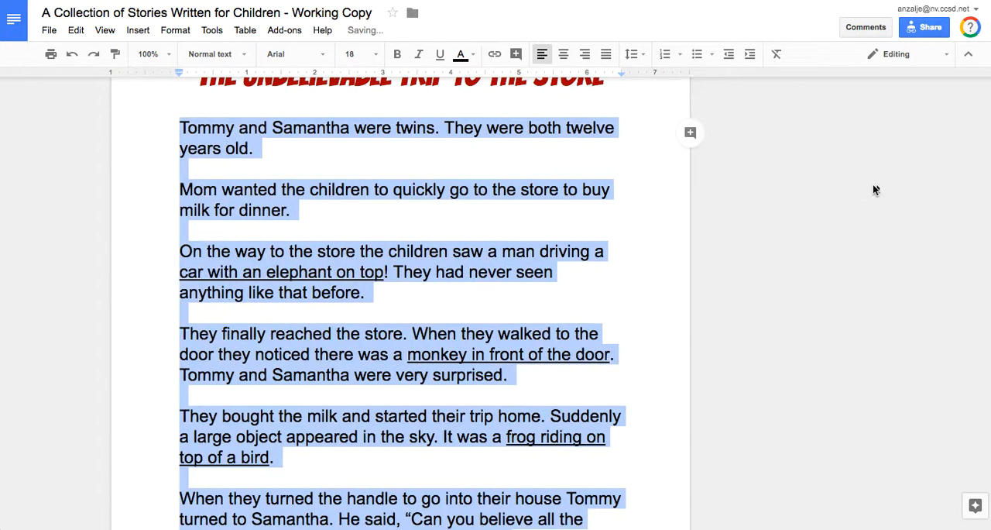
pyautogui.scroll(-3)
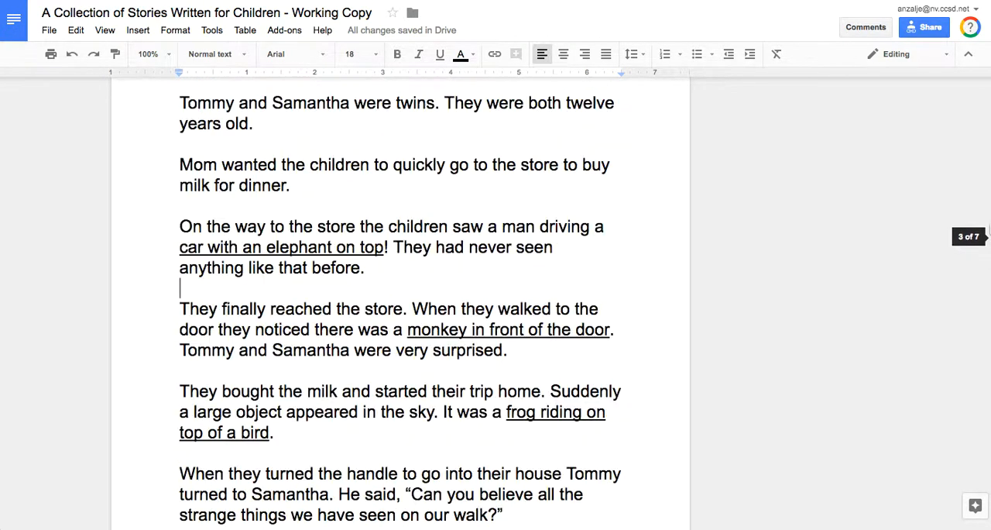
pyautogui.scroll(-3)
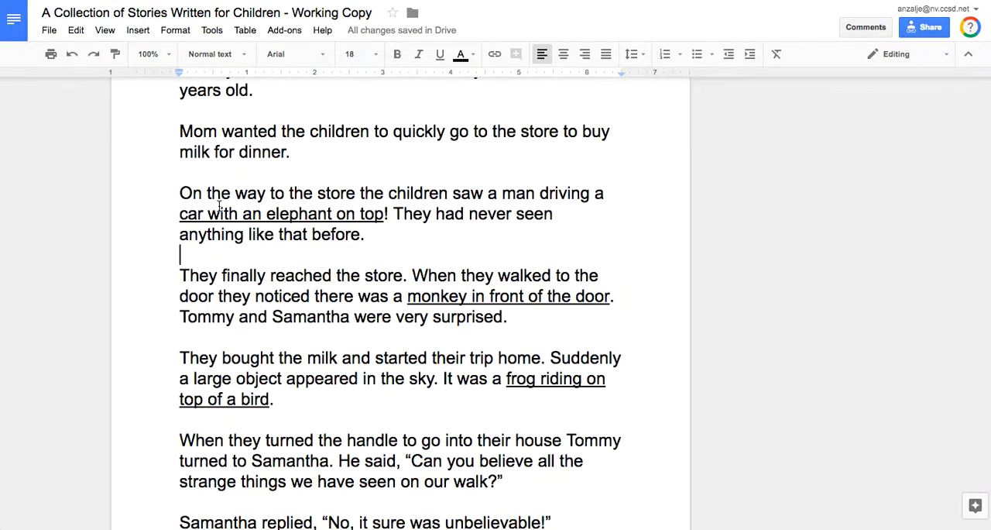
pyautogui.moveTo(179, 214); pyautogui.dragTo(387, 214)
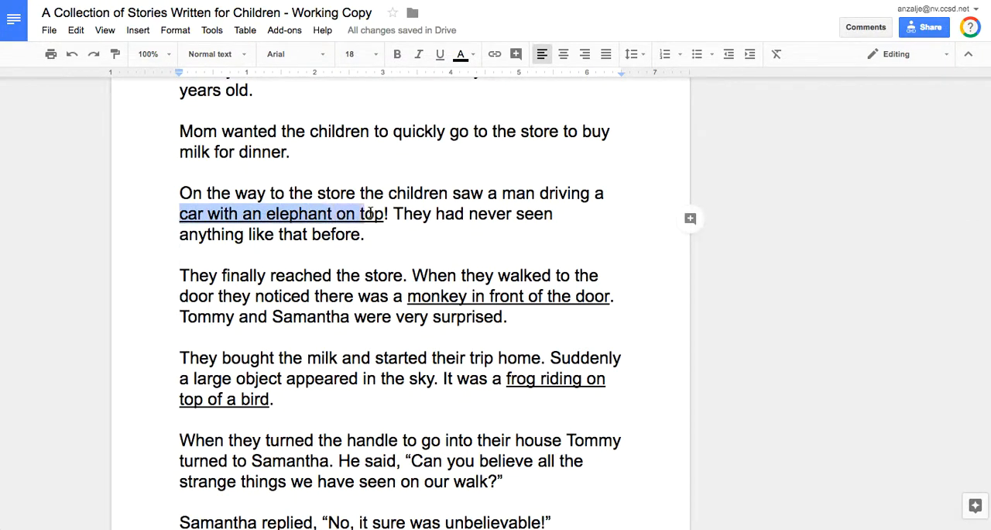
pyautogui.click(440, 54)
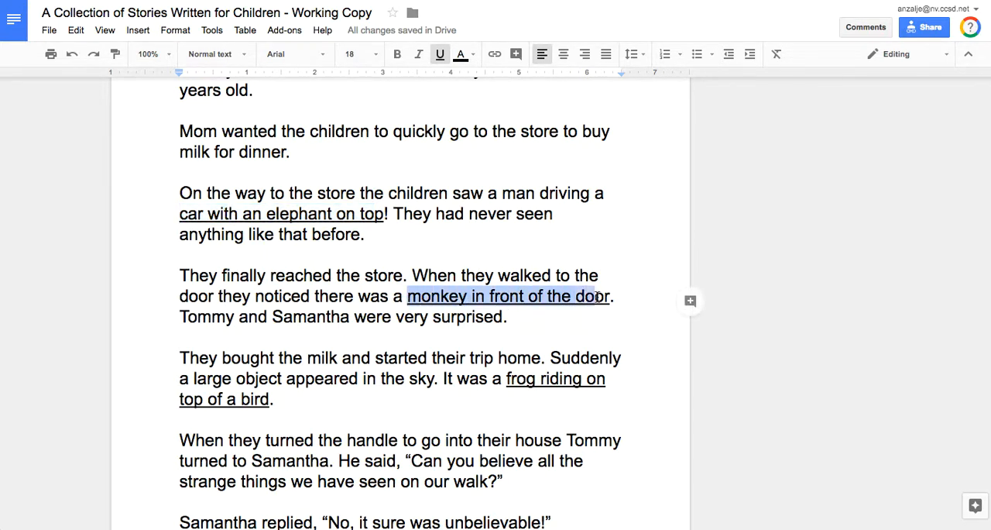
pyautogui.moveTo(508, 390)
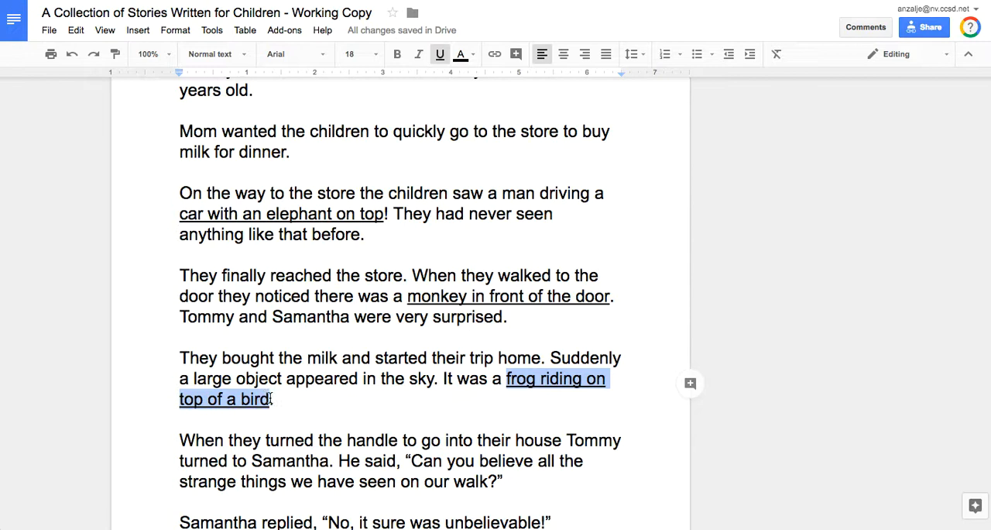
pyautogui.click(393, 213)
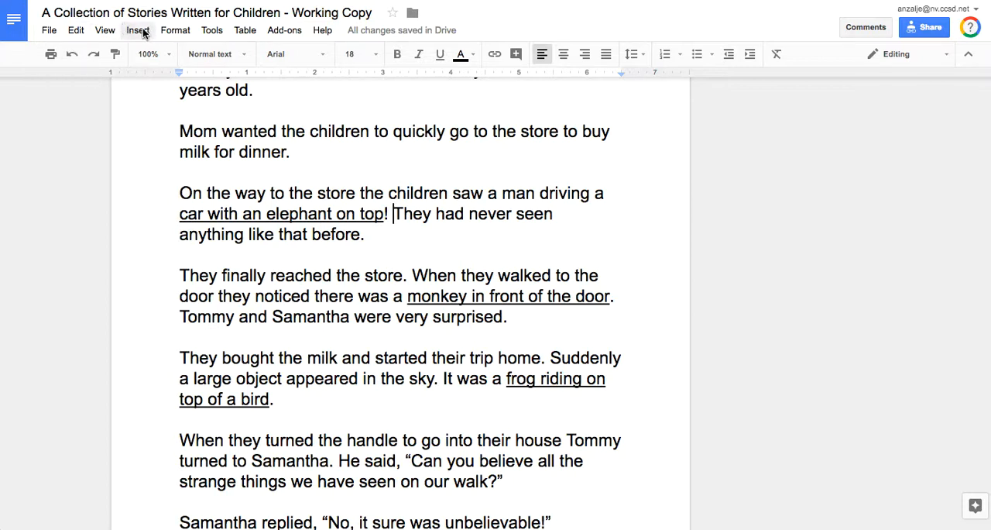
pyautogui.moveTo(139, 31)
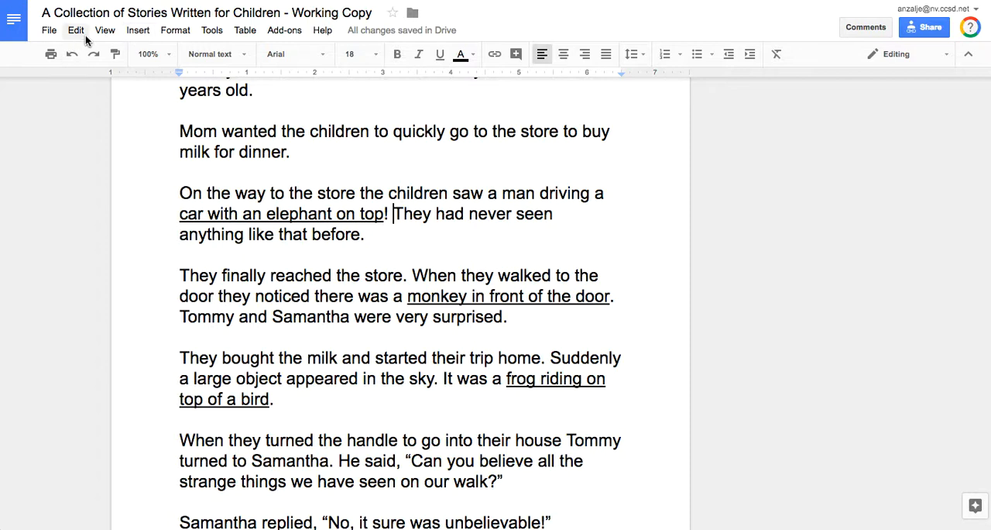
pyautogui.moveTo(136, 31)
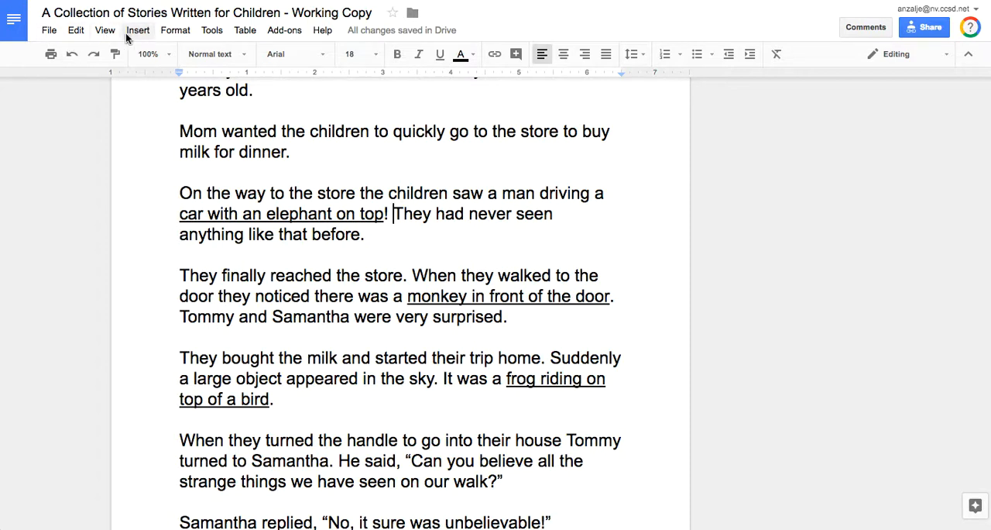
# Step: Start a new Drawing from the Insert menu after the elephant sentence
pyautogui.click(138, 31)
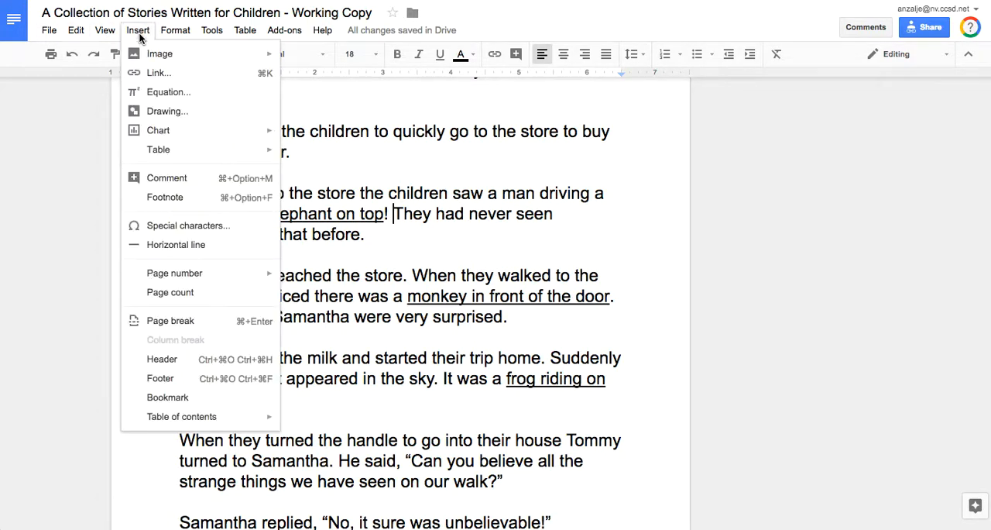
pyautogui.moveTo(166, 115)
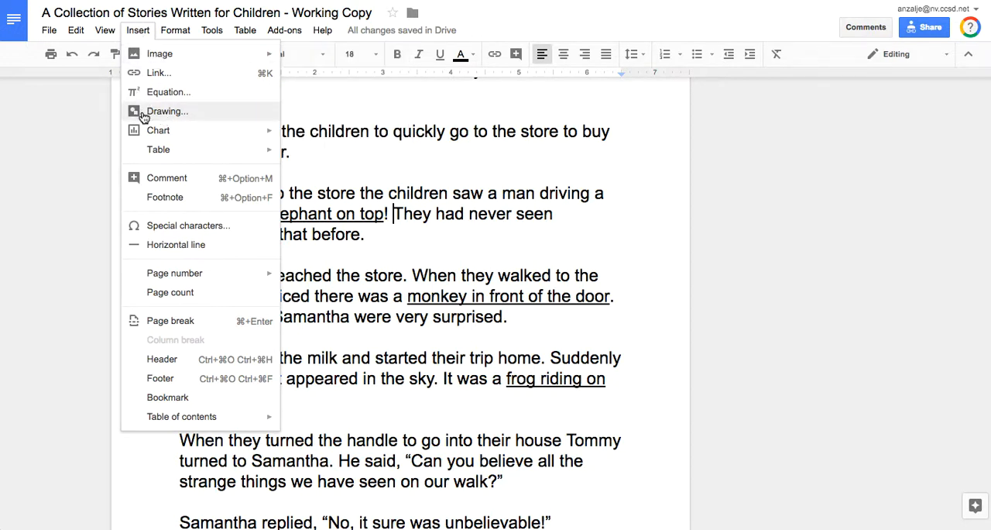
pyautogui.click(167, 112)
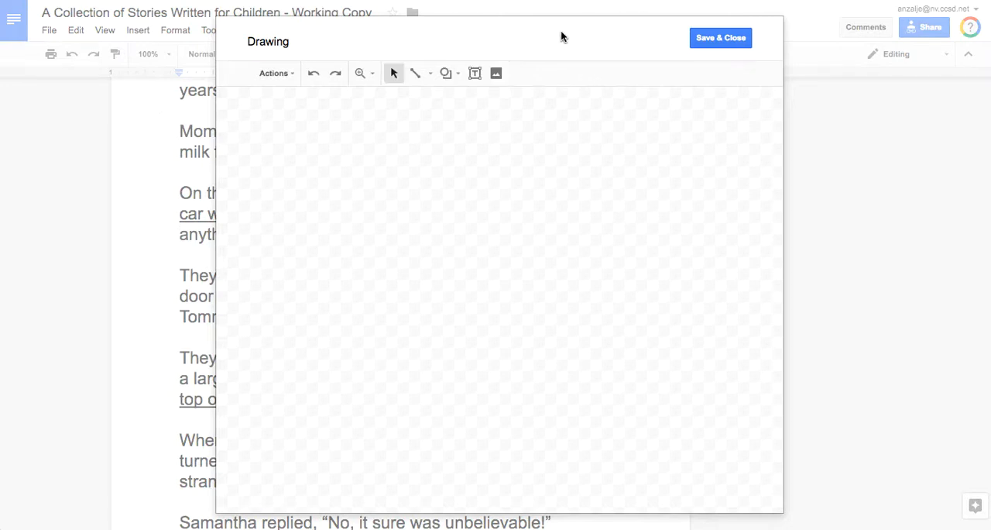
pyautogui.moveTo(367, 267)
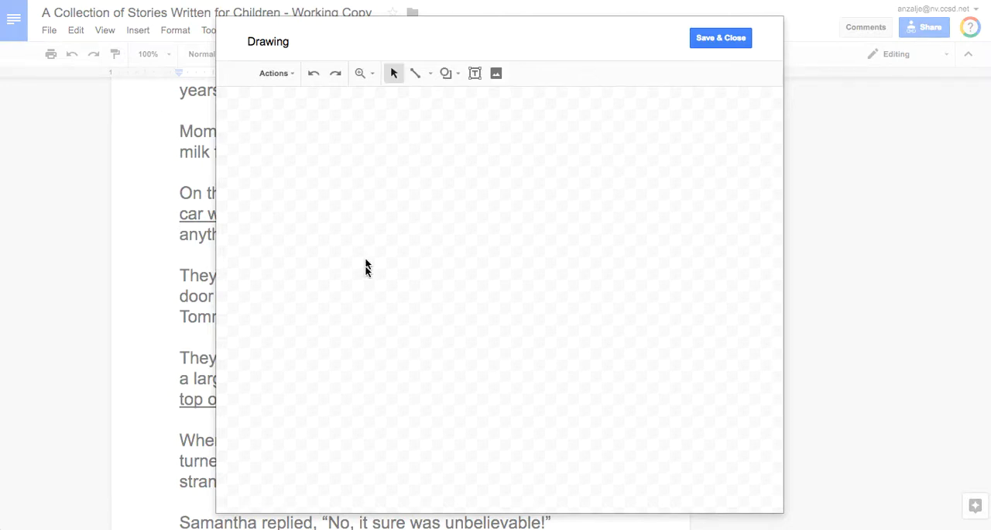
pyautogui.moveTo(390, 109)
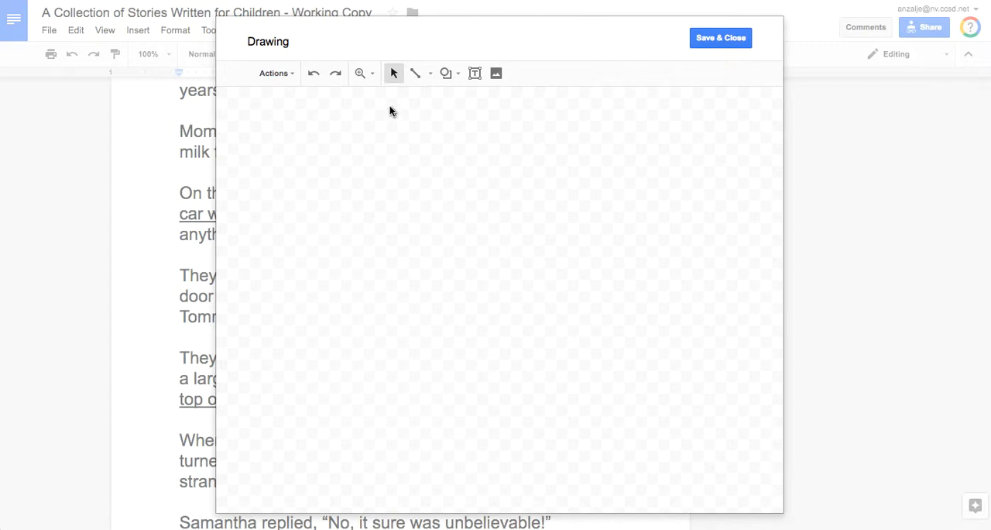
pyautogui.moveTo(402, 109)
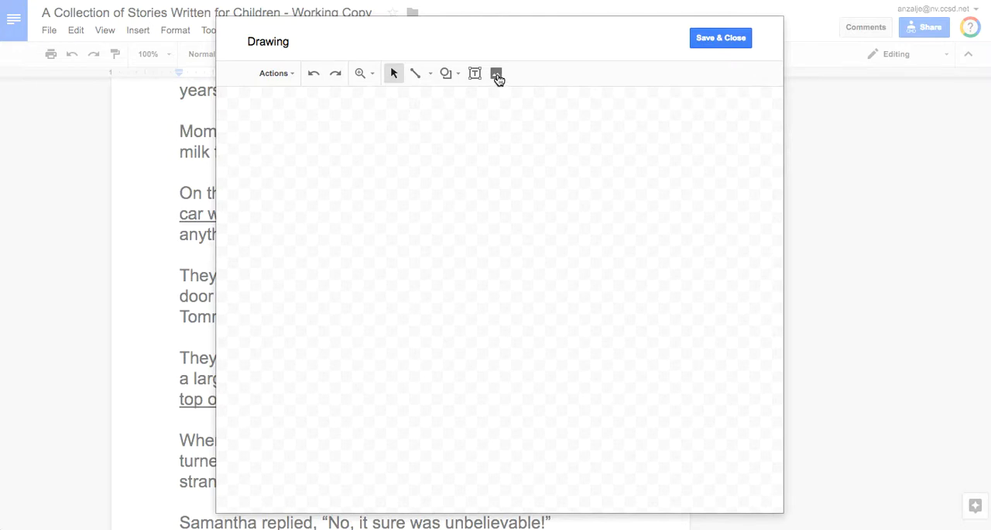
pyautogui.moveTo(496, 73)
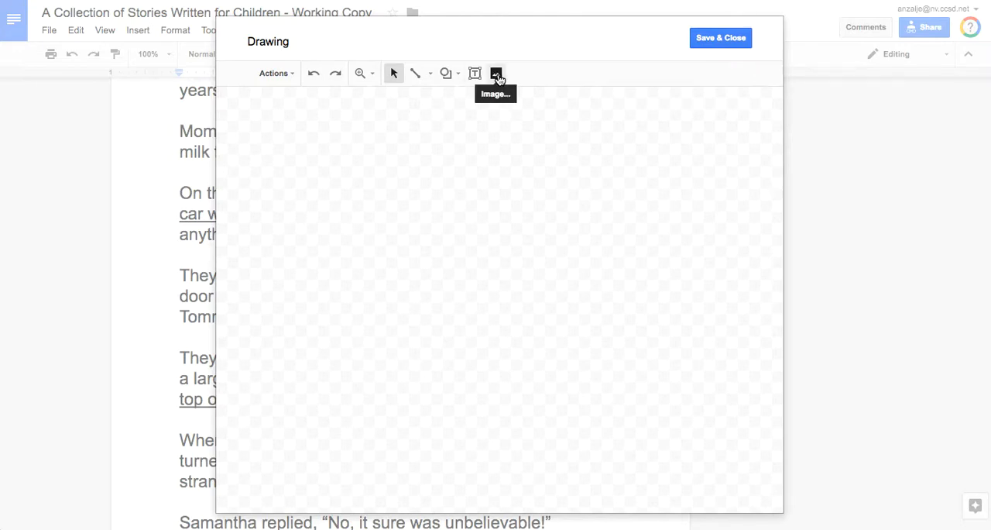
# Step: Bring up the image picker from the Drawing editor's toolbar
pyautogui.click(495, 72)
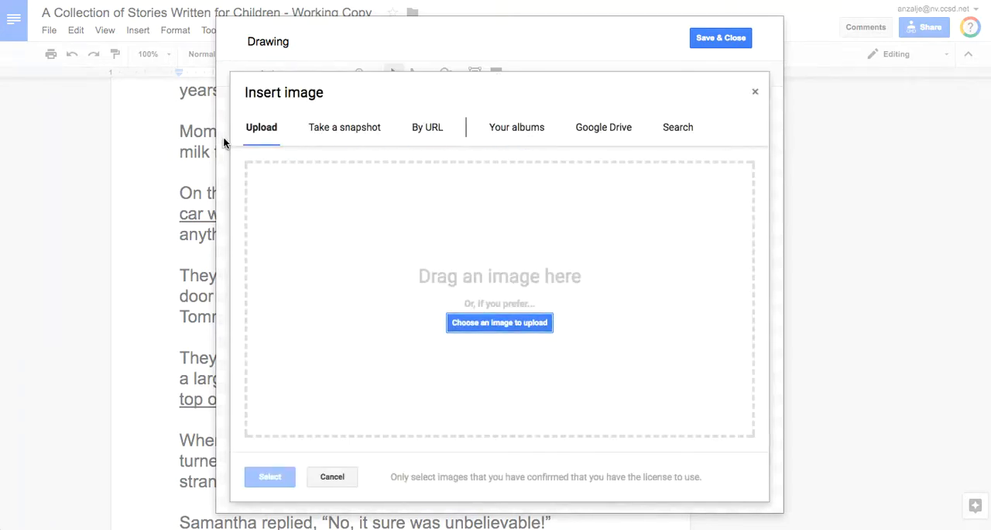
pyautogui.moveTo(397, 138)
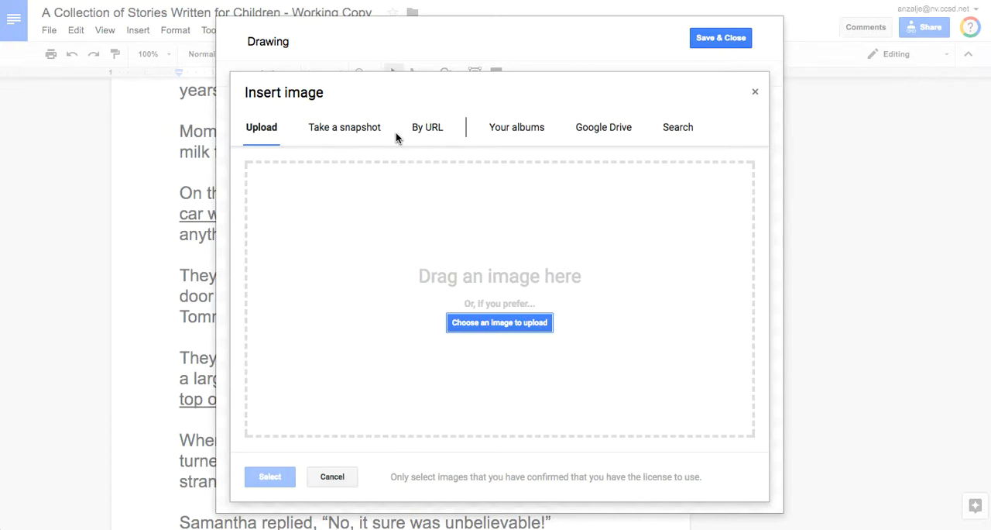
pyautogui.moveTo(629, 134)
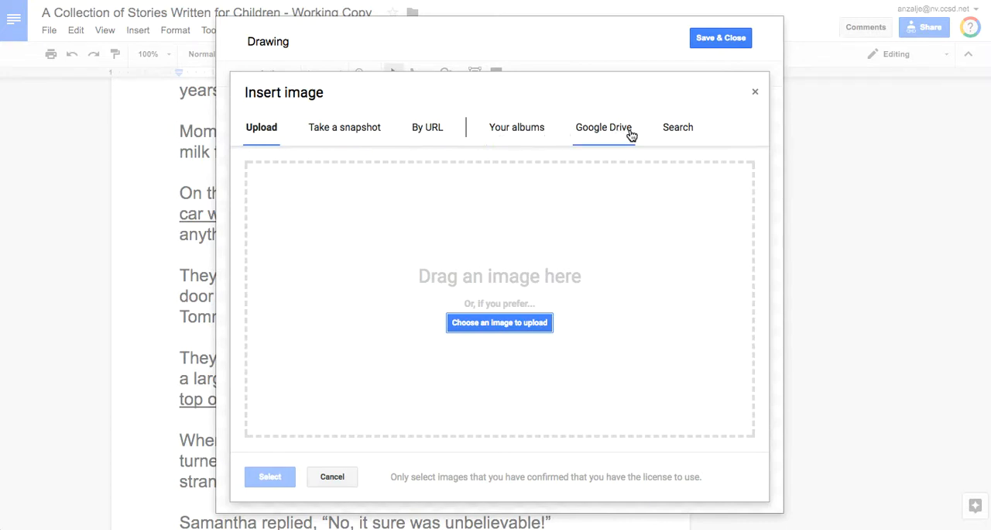
# Step: Search the web tab for 'elephant clipart transparent' images
pyautogui.click(678, 127)
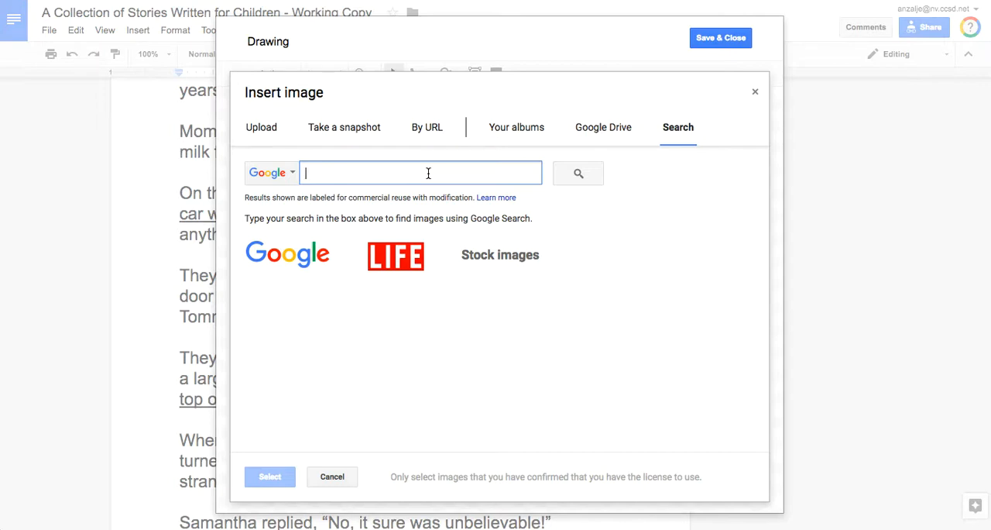
pyautogui.write('e')
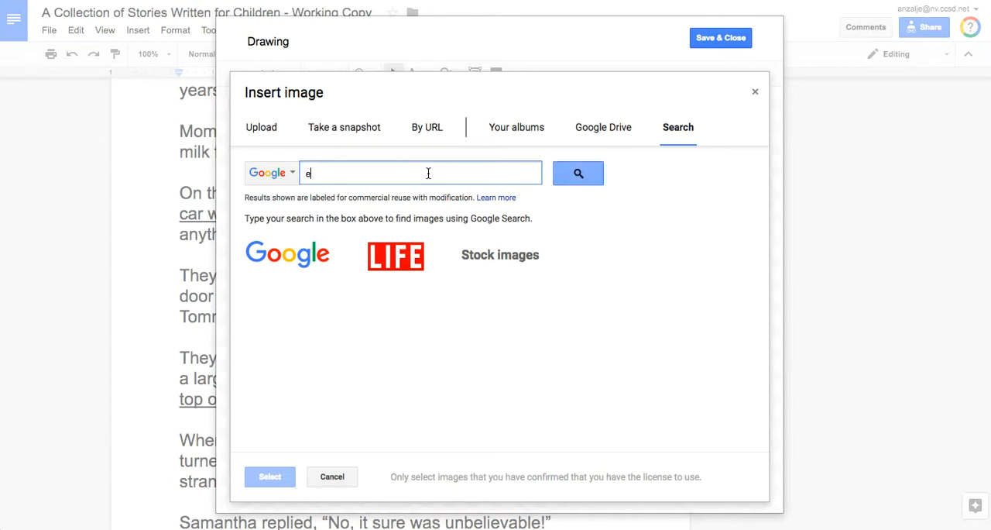
pyautogui.write('lephant clipart')
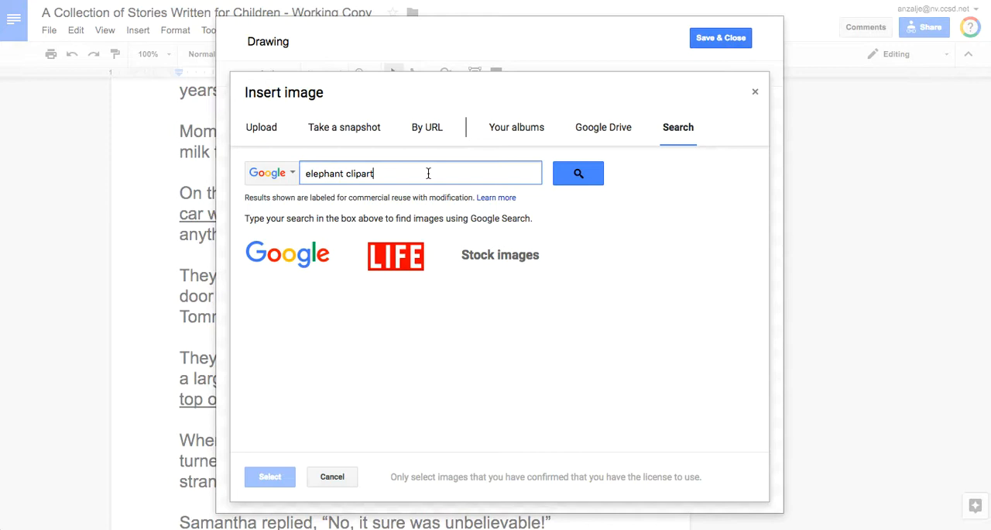
pyautogui.moveTo(412, 166)
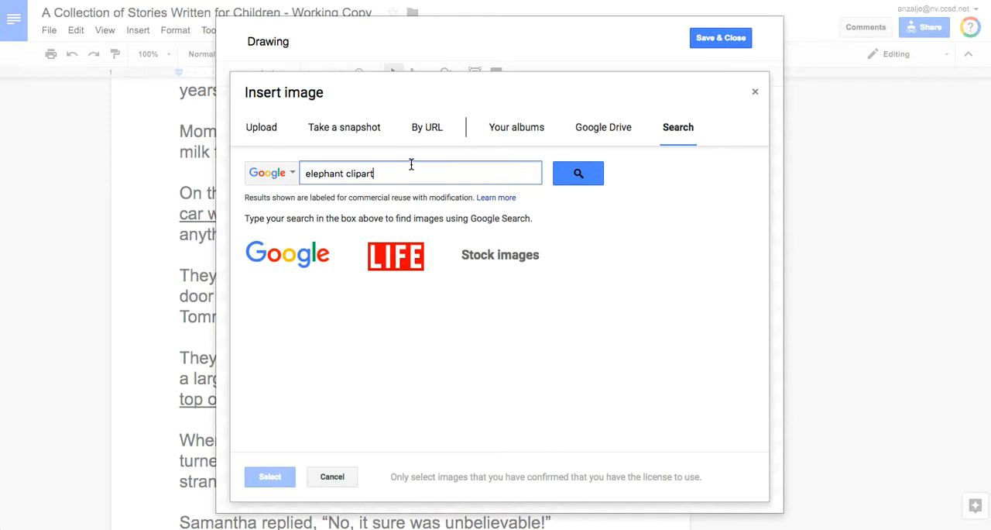
pyautogui.moveTo(409, 156)
pyautogui.write(' transparent')
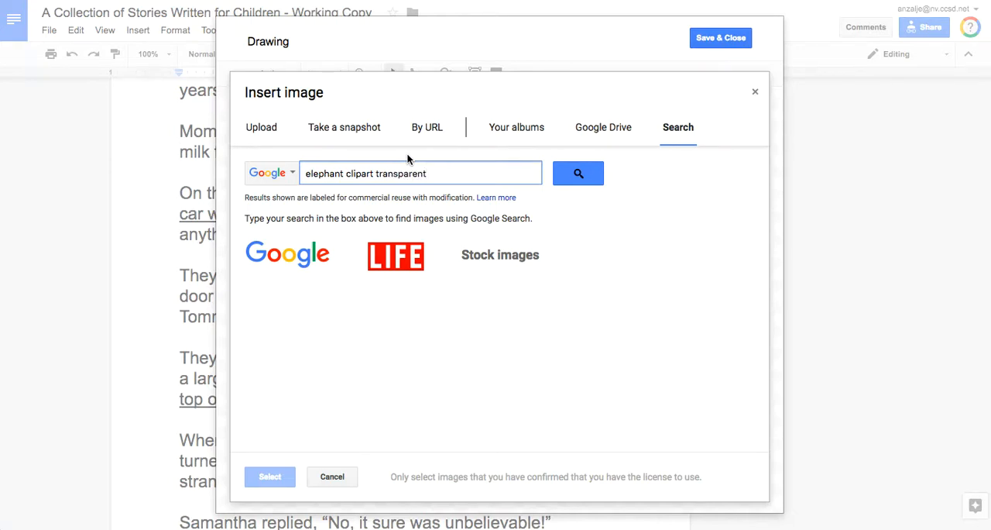
pyautogui.click(437, 174)
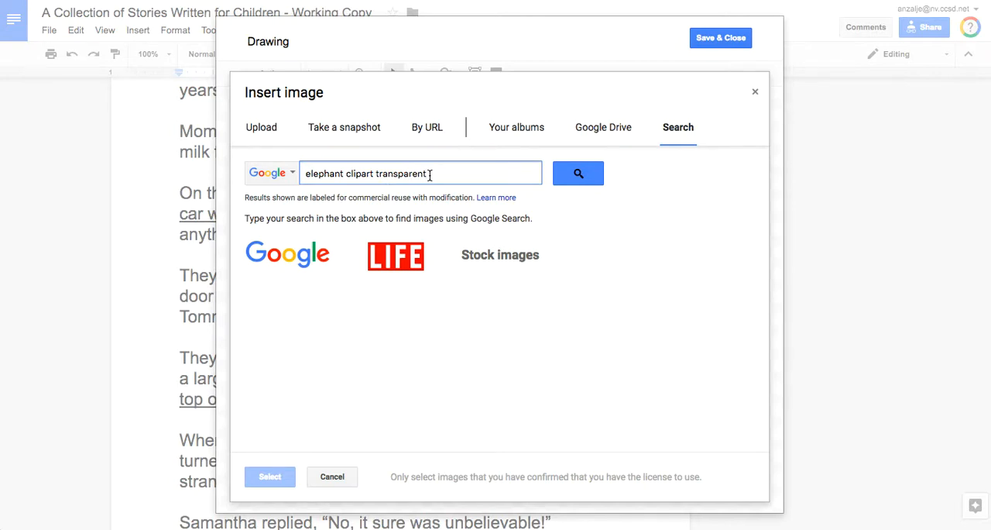
pyautogui.moveTo(458, 173)
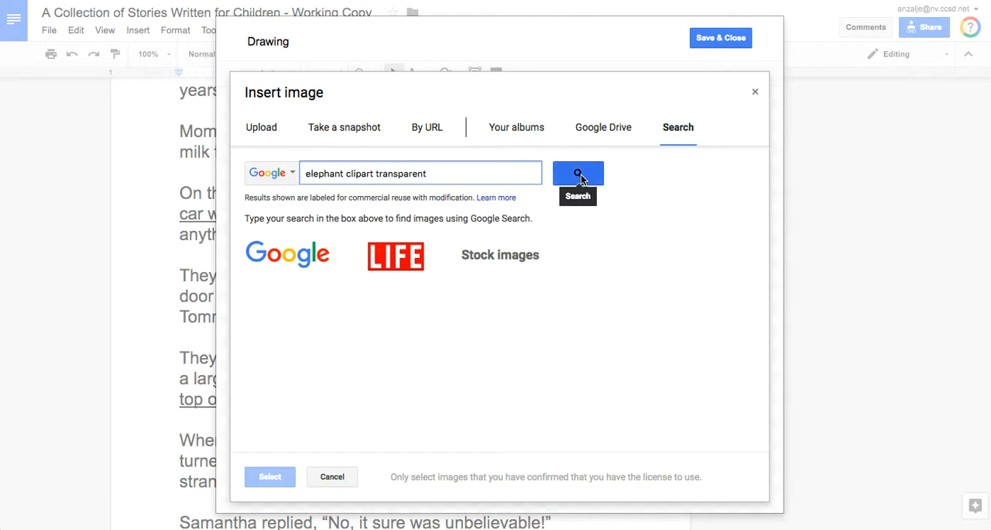
pyautogui.click(578, 173)
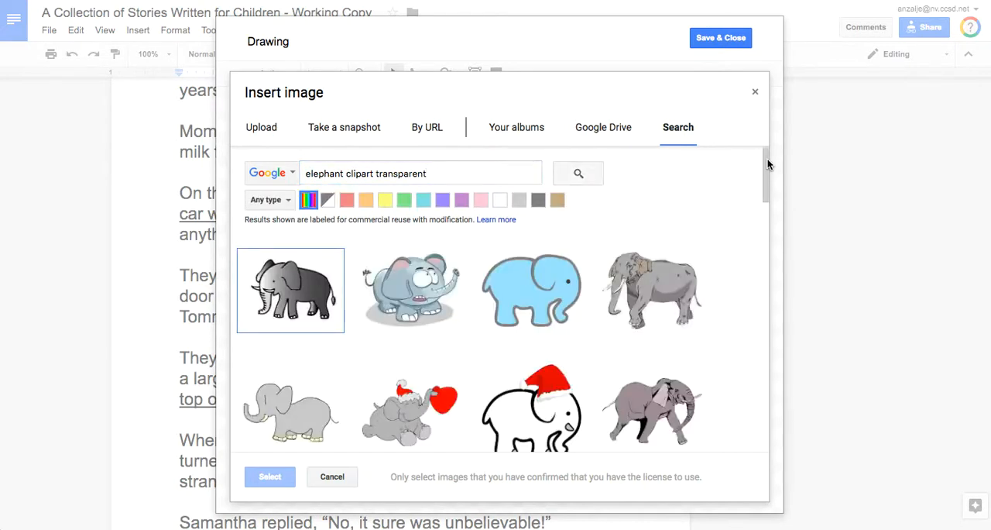
# Step: Insert the standing grey cartoon elephant and size it to fill the canvas
pyautogui.scroll(-3)
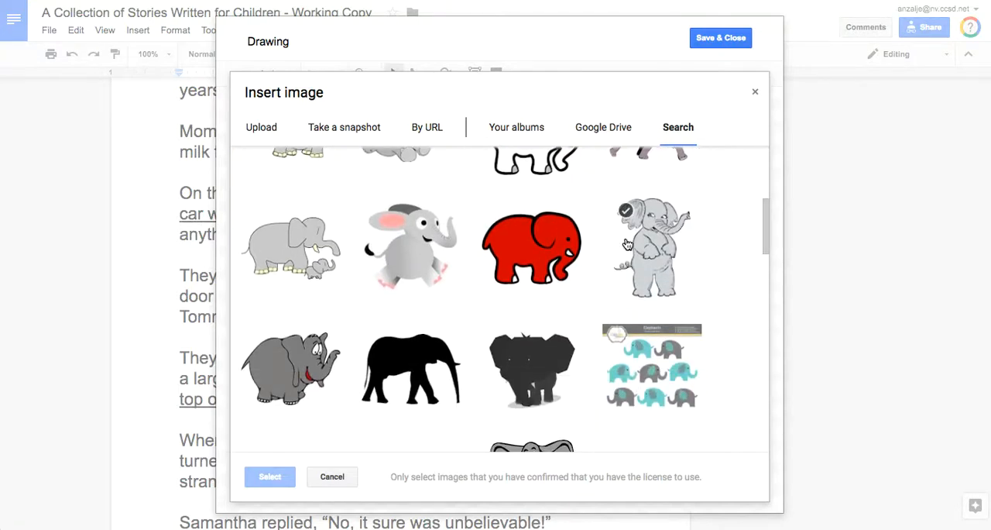
pyautogui.click(651, 246)
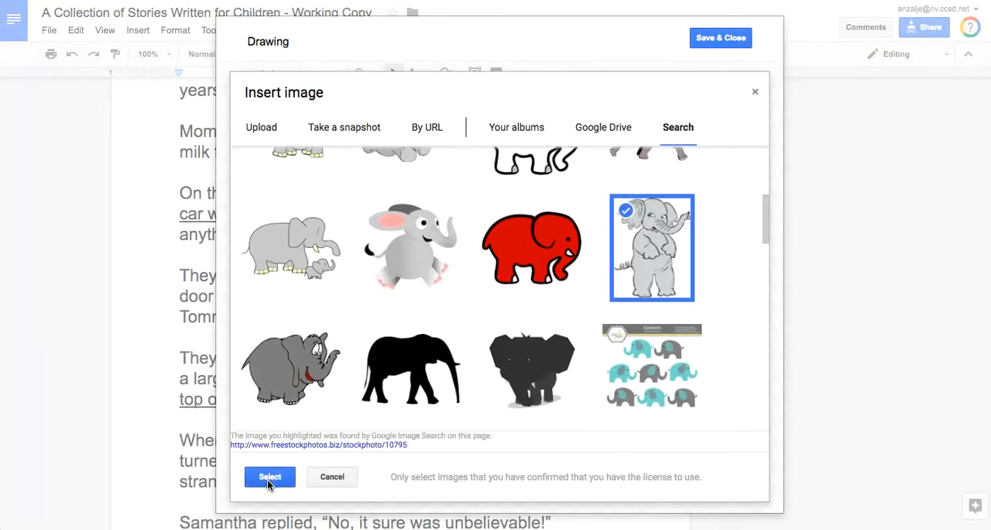
pyautogui.click(269, 477)
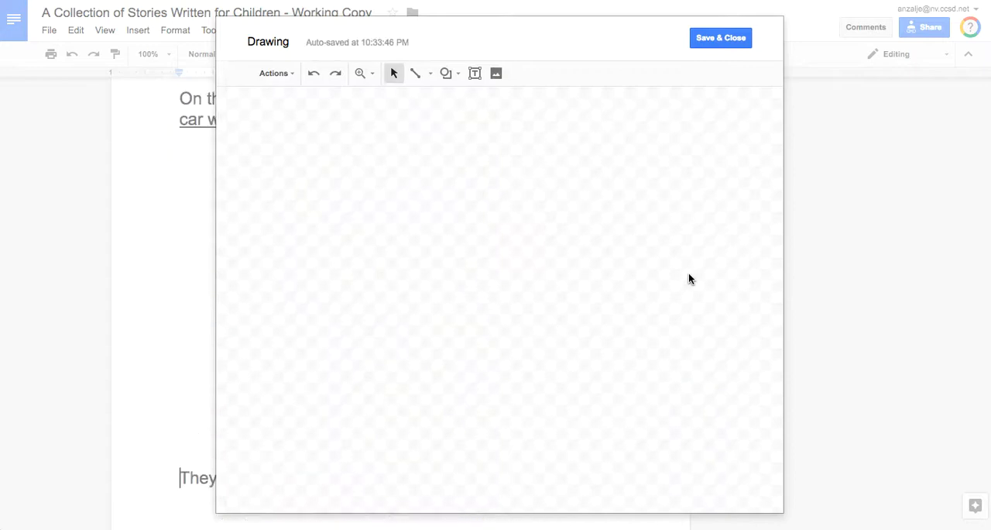
pyautogui.moveTo(229, 99); pyautogui.dragTo(535, 504)
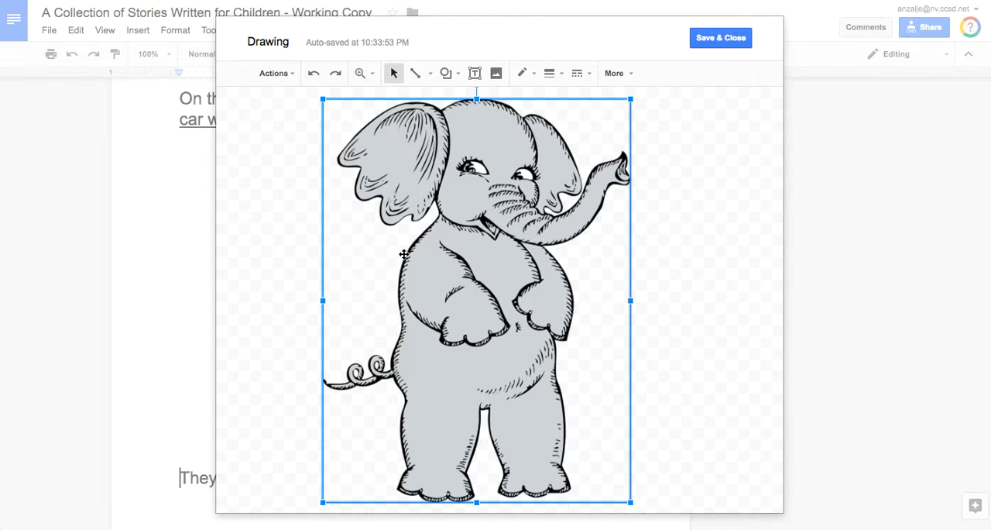
pyautogui.moveTo(362, 266)
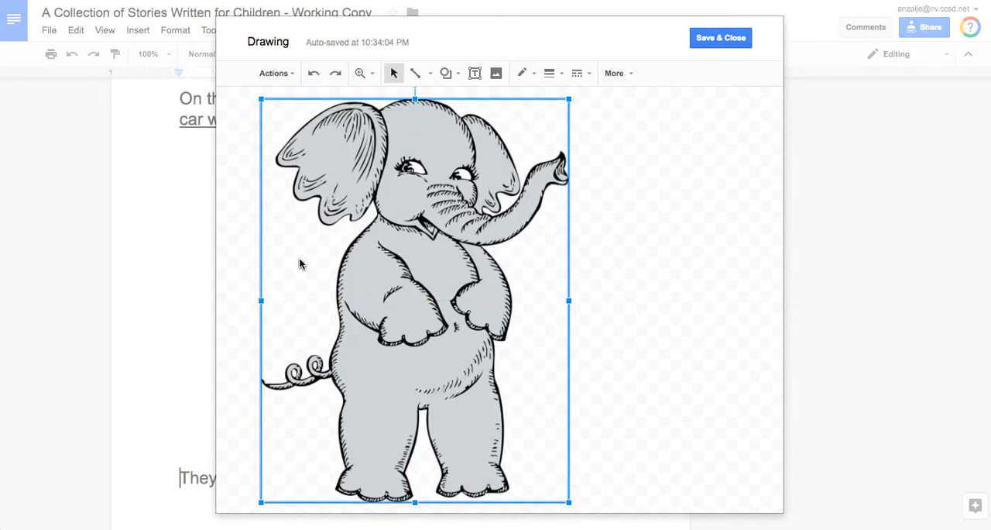
# Step: Search 'elephant clipart' again and add the blue cartoon elephant
pyautogui.click(613, 73)
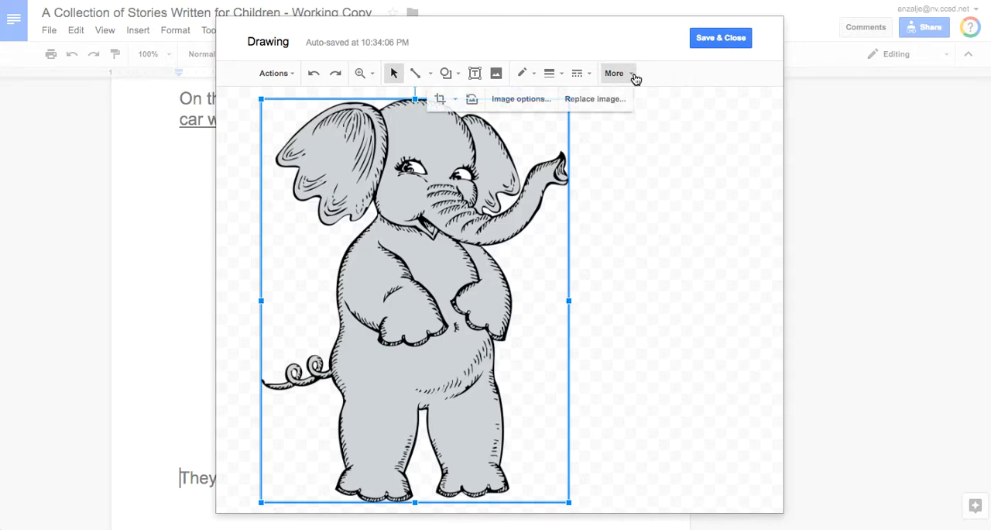
pyautogui.click(595, 99)
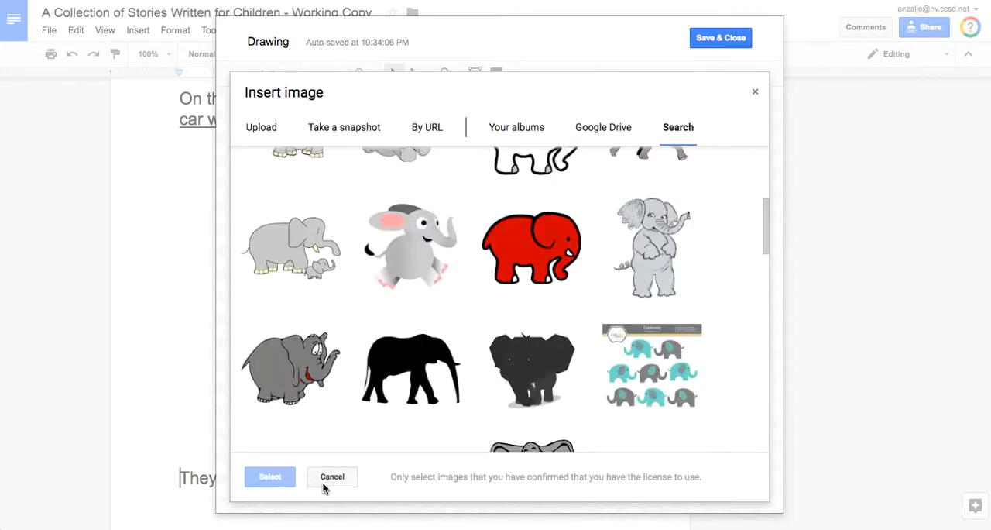
pyautogui.click(650, 248)
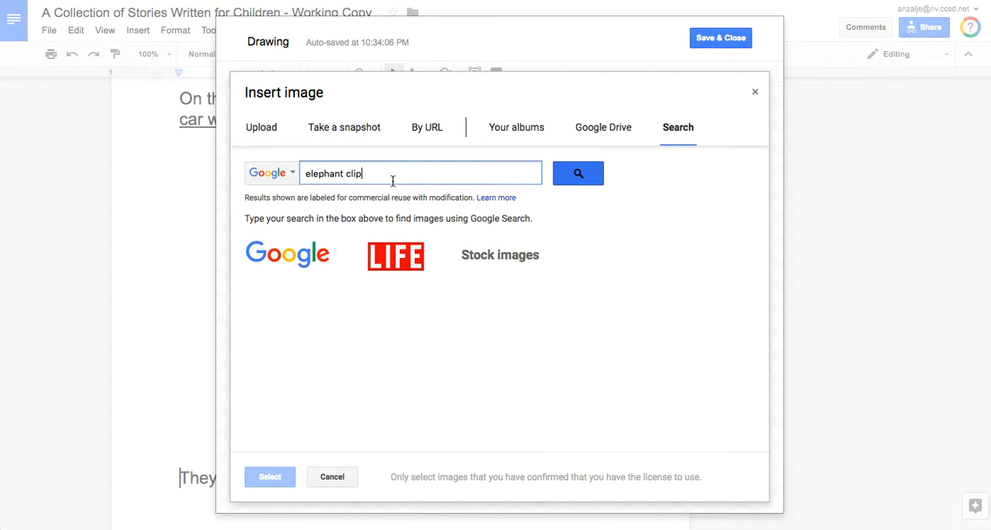
pyautogui.click(291, 291)
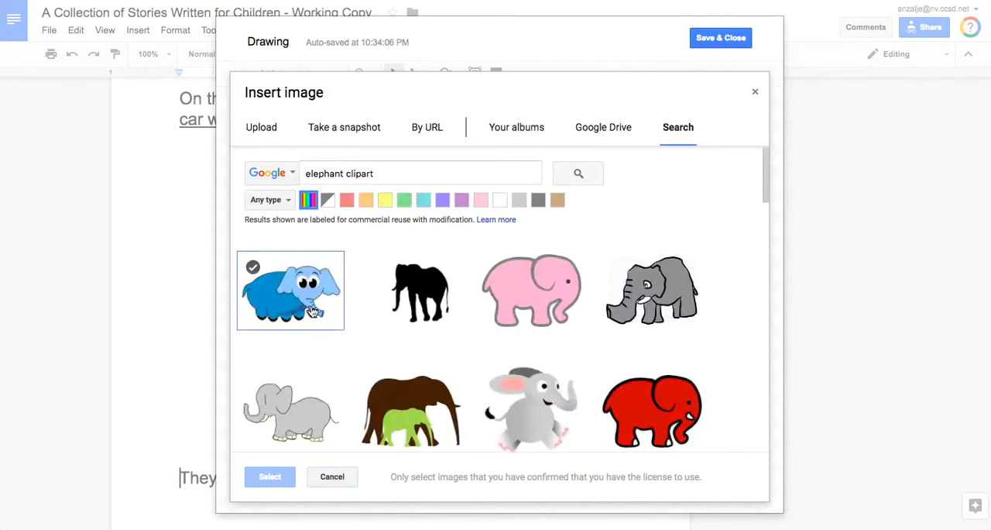
pyautogui.click(269, 477)
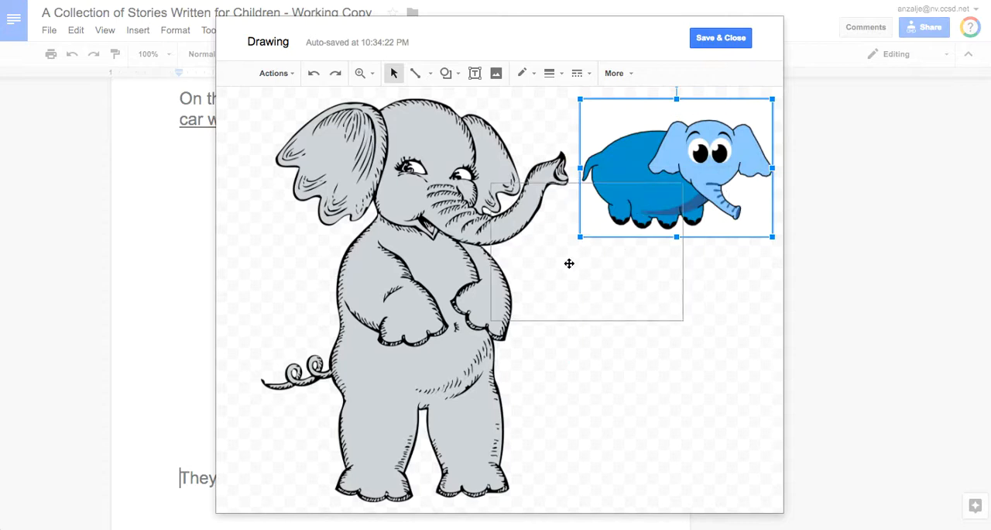
# Step: Drag the blue elephant around the grey one, leaving it beside it on the right
pyautogui.moveTo(675, 167); pyautogui.dragTo(498, 248)
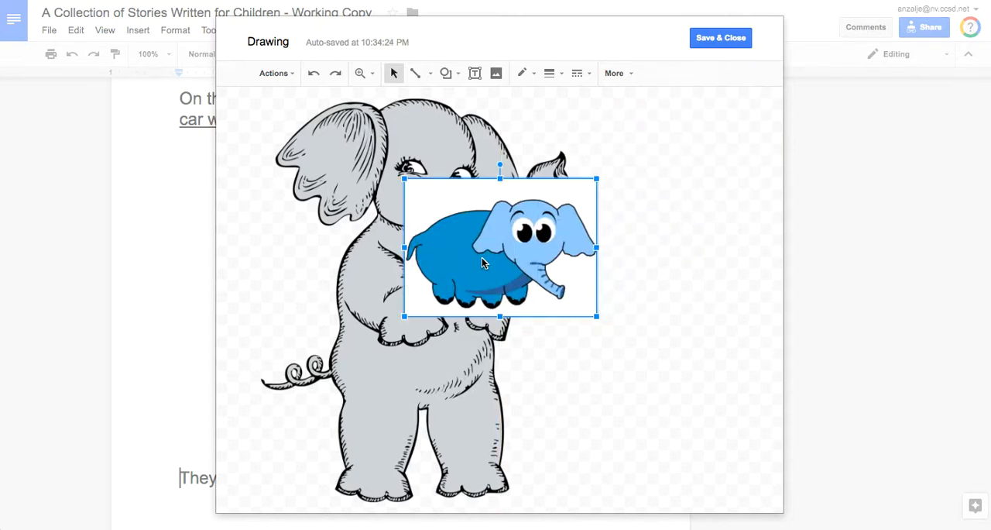
pyautogui.moveTo(499, 248); pyautogui.dragTo(505, 214)
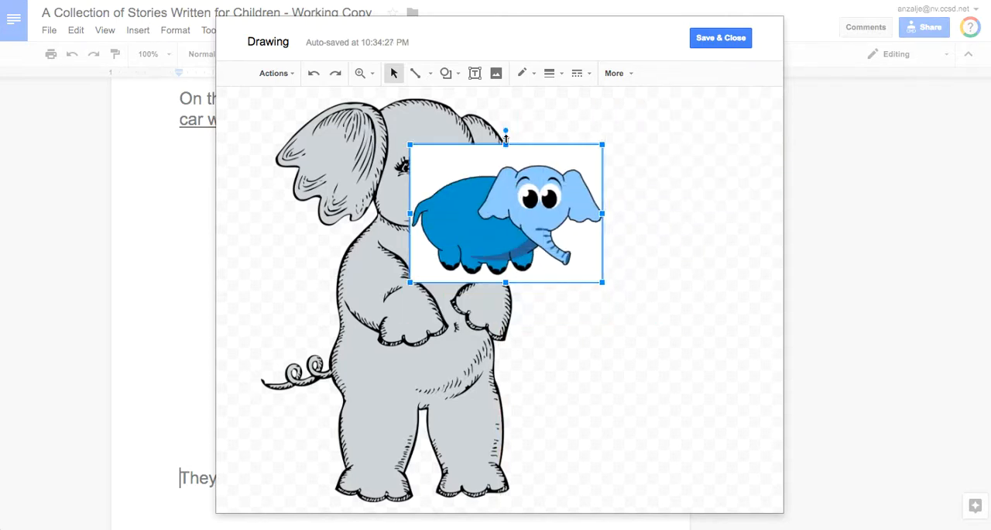
pyautogui.moveTo(505, 214); pyautogui.dragTo(488, 271)
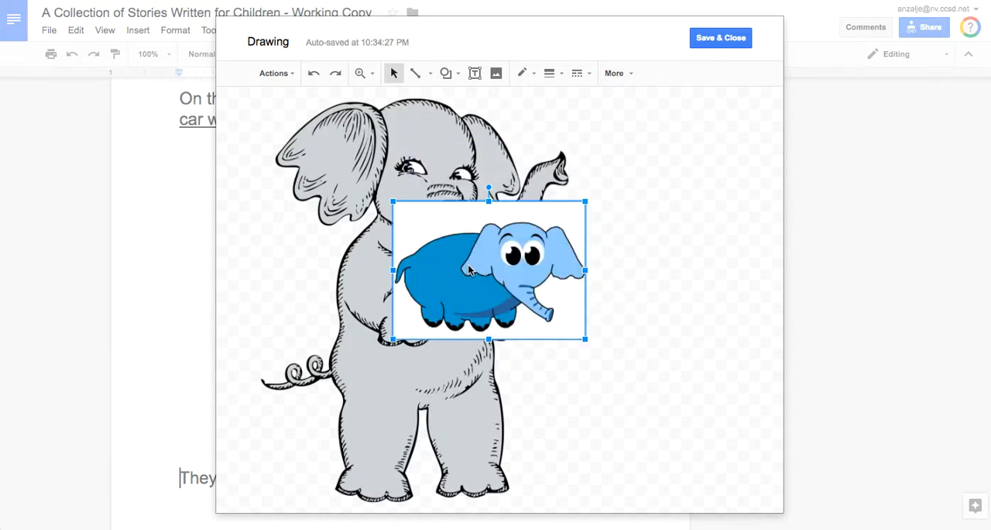
pyautogui.moveTo(488, 269); pyautogui.dragTo(442, 195)
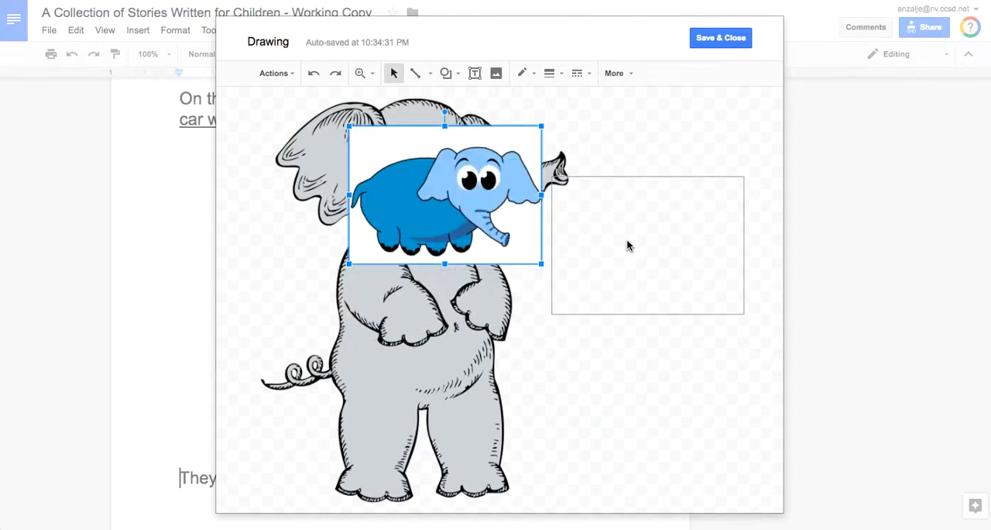
pyautogui.moveTo(442, 193); pyautogui.dragTo(574, 267)
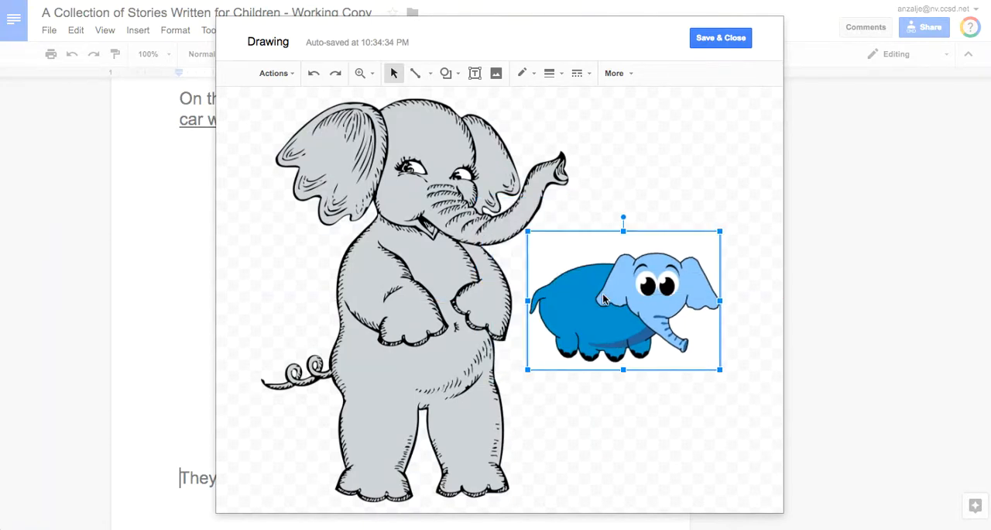
# Step: Nudge the grey elephant right and delete the blue elephant
pyautogui.click(450, 263)
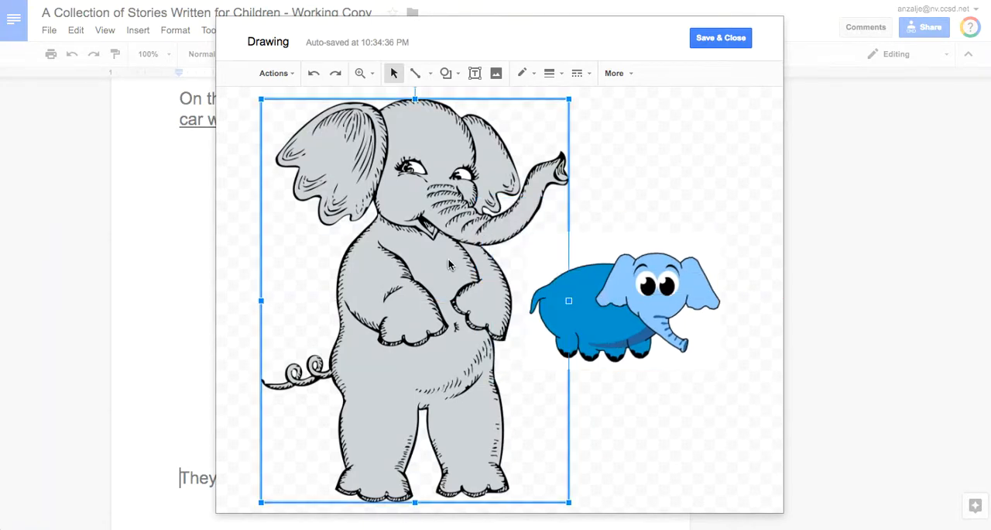
pyautogui.moveTo(449, 263); pyautogui.dragTo(465, 263)
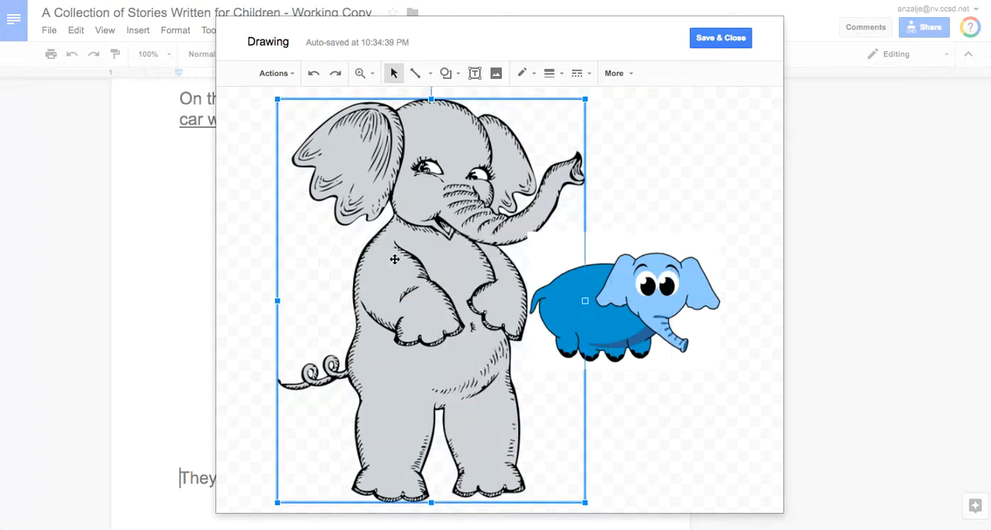
pyautogui.moveTo(548, 266)
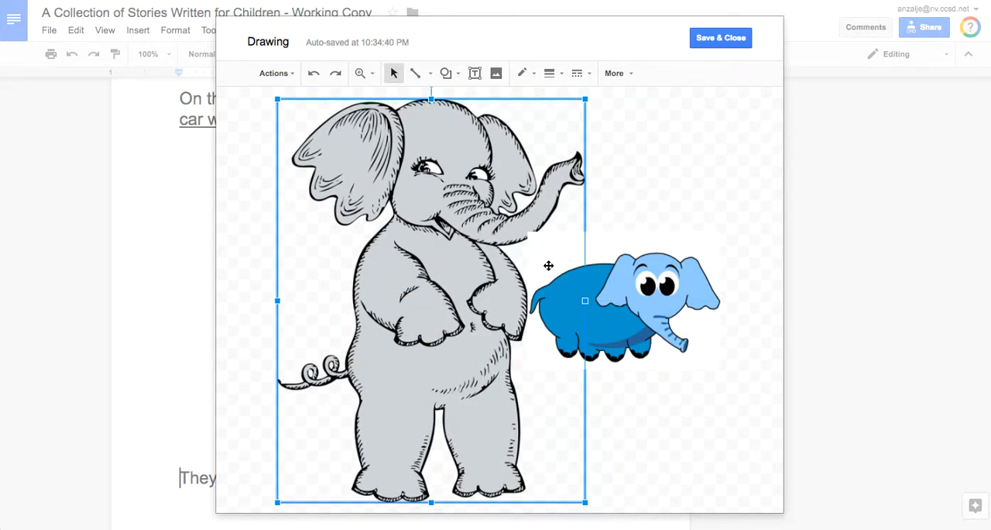
pyautogui.click(619, 298)
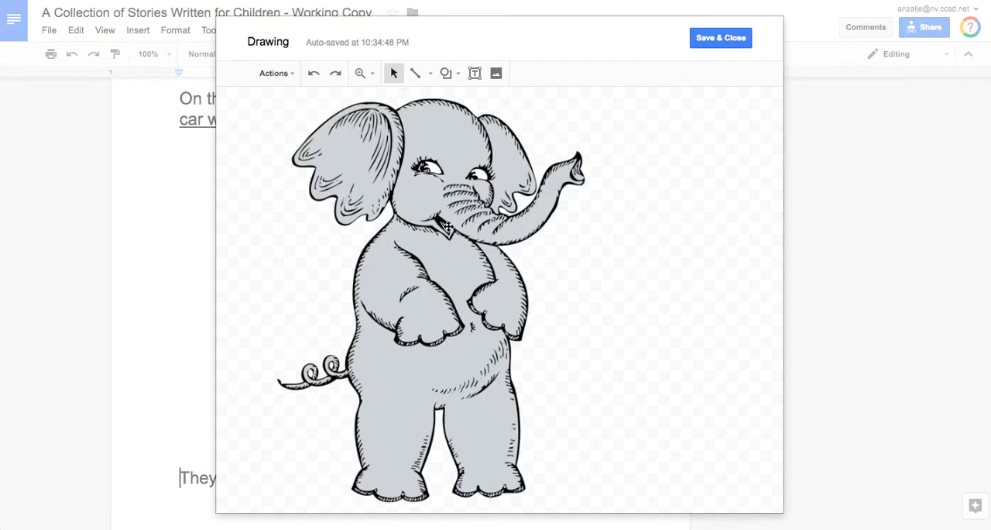
# Step: Shrink the grey elephant to about half size and shift it slightly right
pyautogui.click(446, 224)
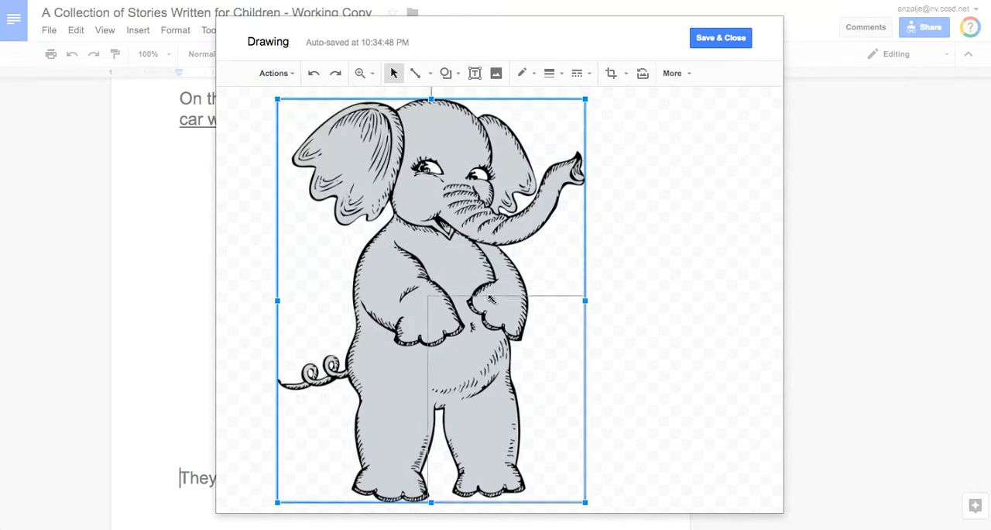
pyautogui.moveTo(586, 502); pyautogui.dragTo(495, 306)
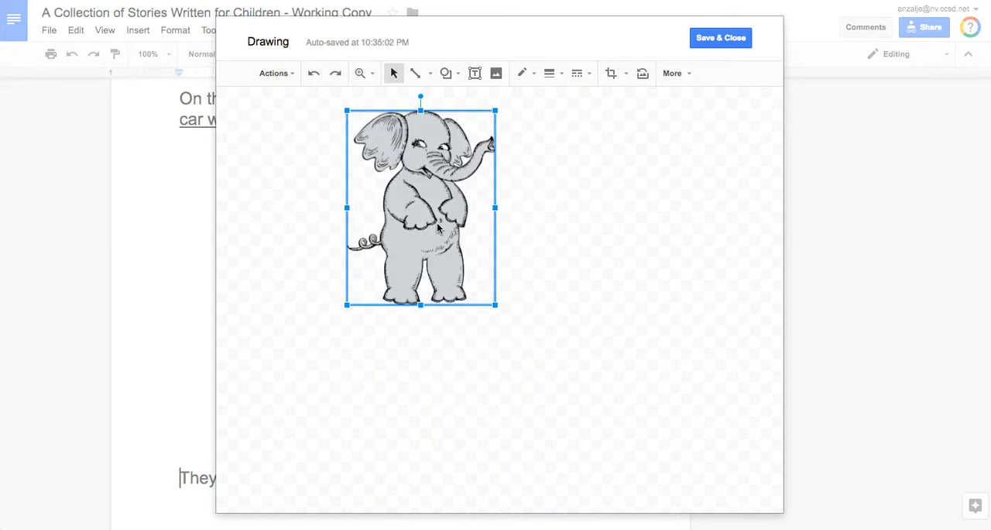
pyautogui.moveTo(421, 207); pyautogui.dragTo(465, 208)
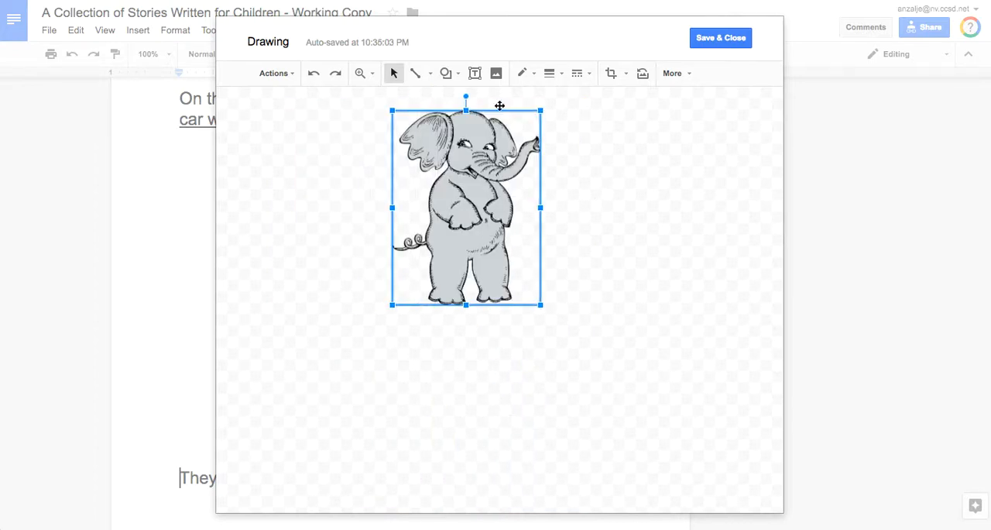
# Step: Search 'car clipart transparent' and insert the dark blue striped car below the grey elephant
pyautogui.click(495, 71)
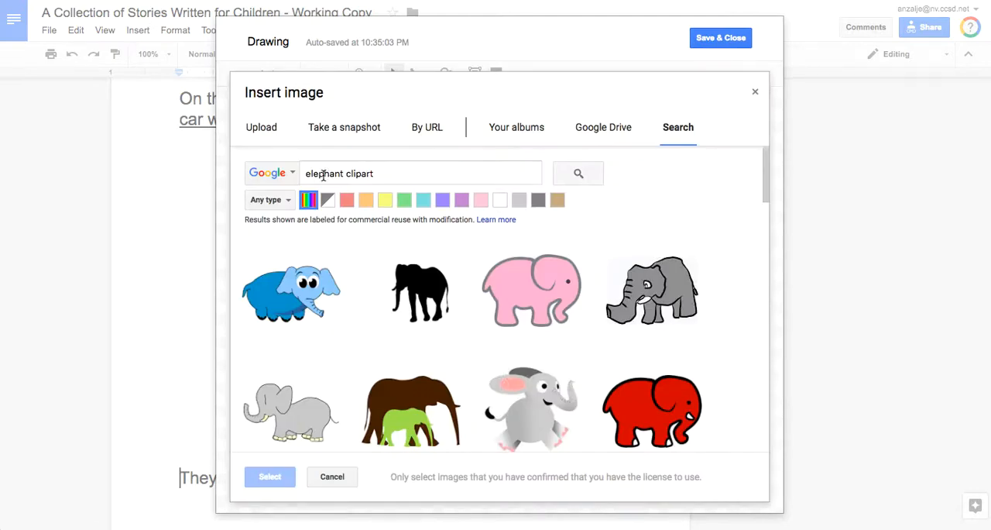
pyautogui.write('car clipart')
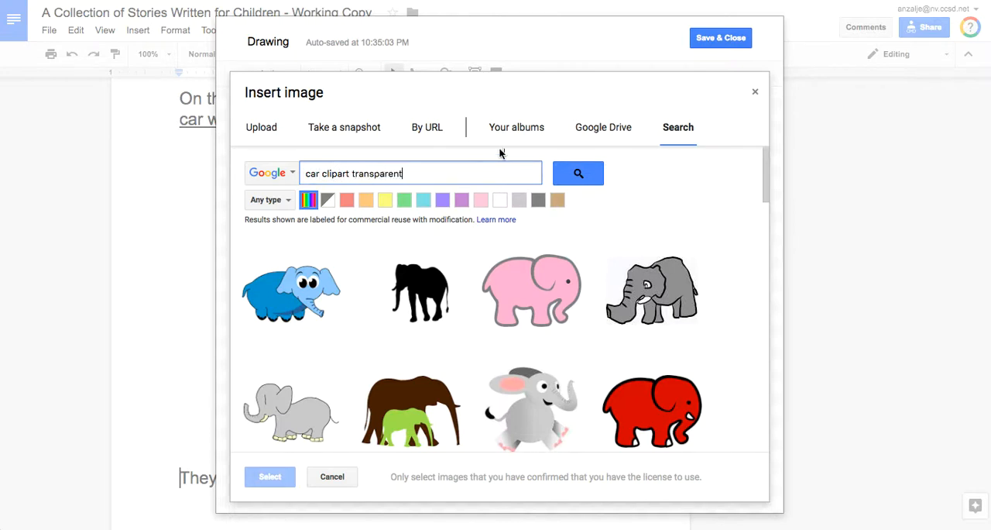
pyautogui.click(578, 174)
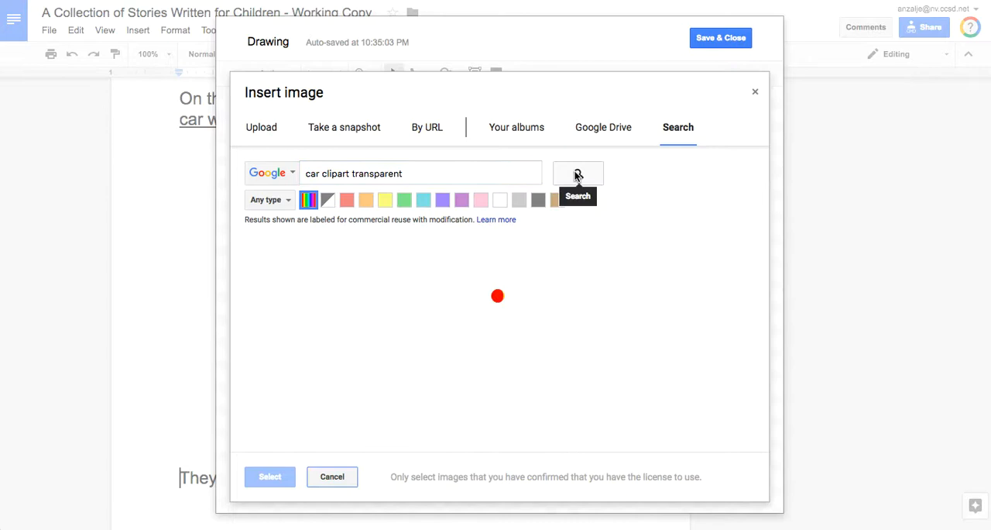
pyautogui.click(577, 174)
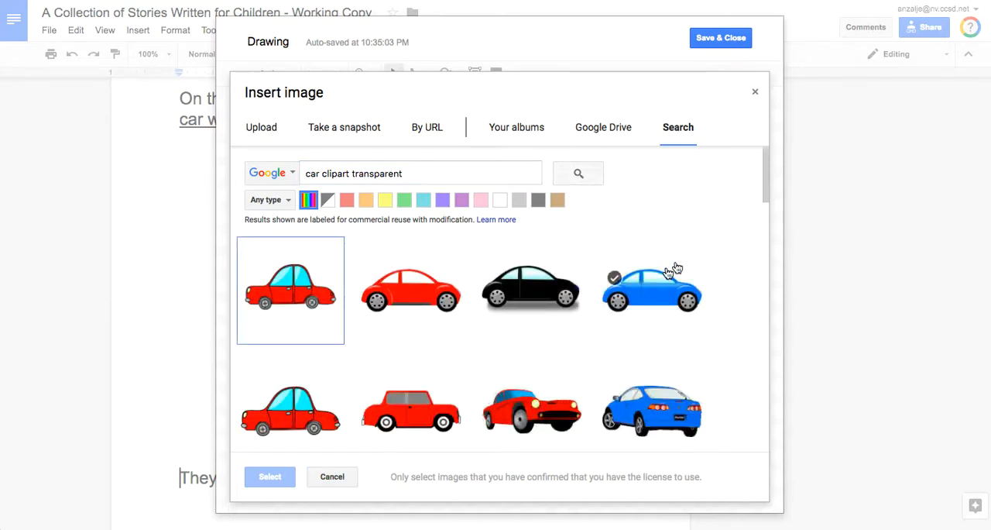
pyautogui.scroll(-3)
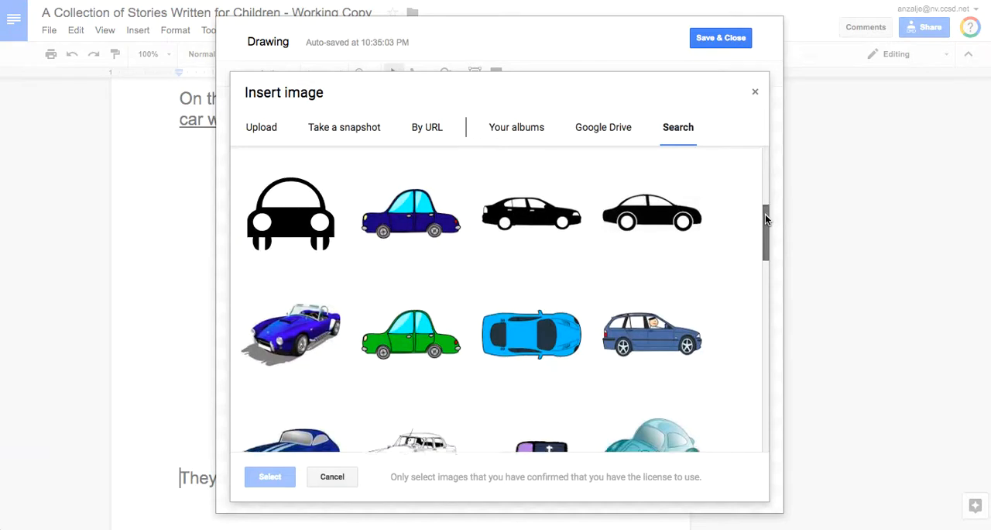
pyautogui.scroll(-3)
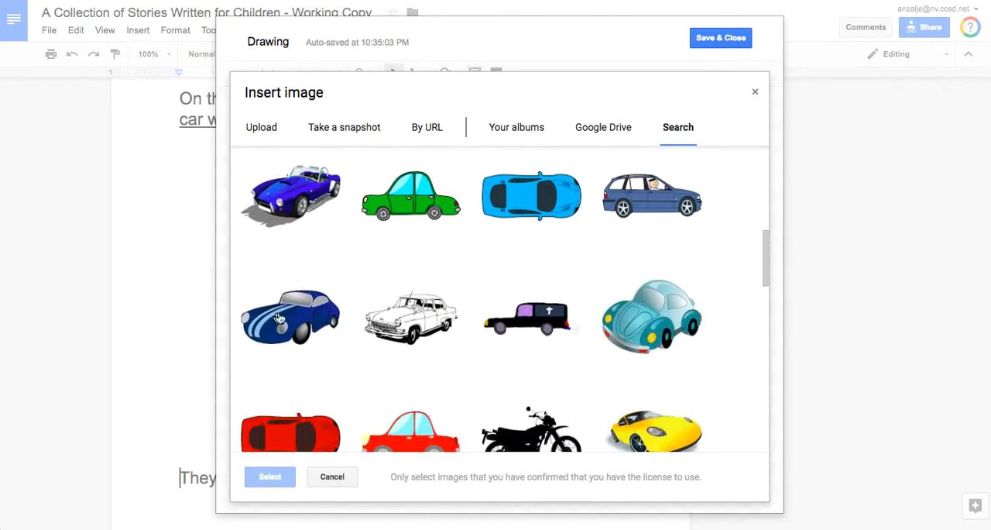
pyautogui.click(291, 316)
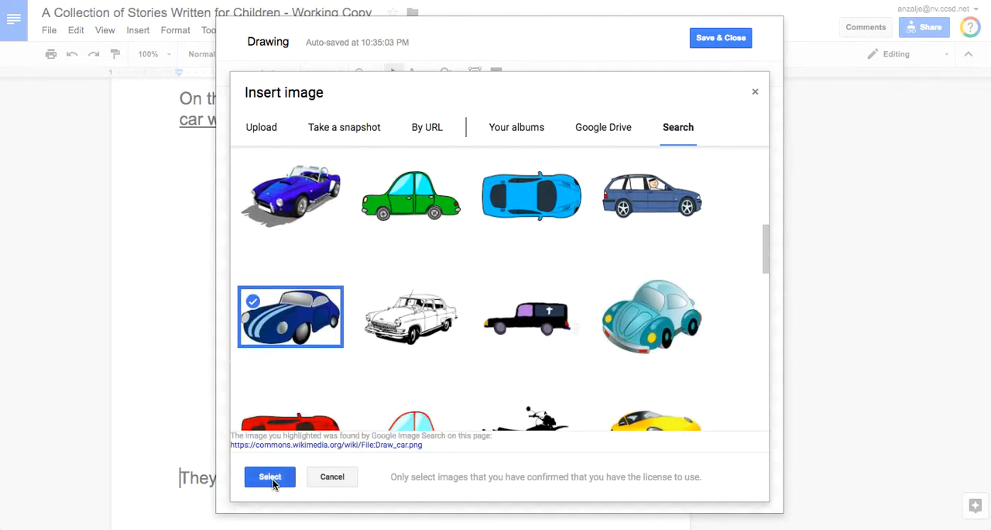
pyautogui.click(270, 477)
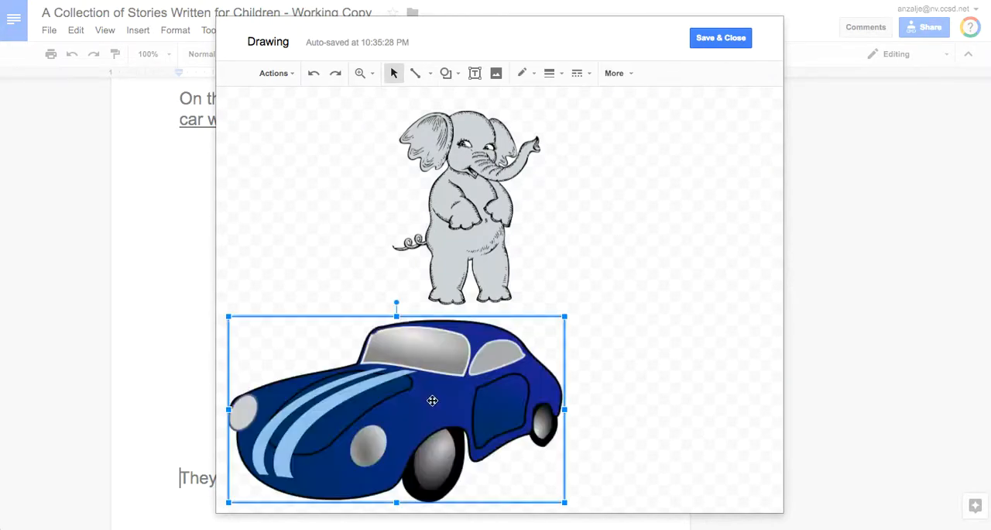
# Step: Shrink the blue car and move it under the elephant so the elephant stands on its roof
pyautogui.moveTo(432, 399); pyautogui.dragTo(441, 320)
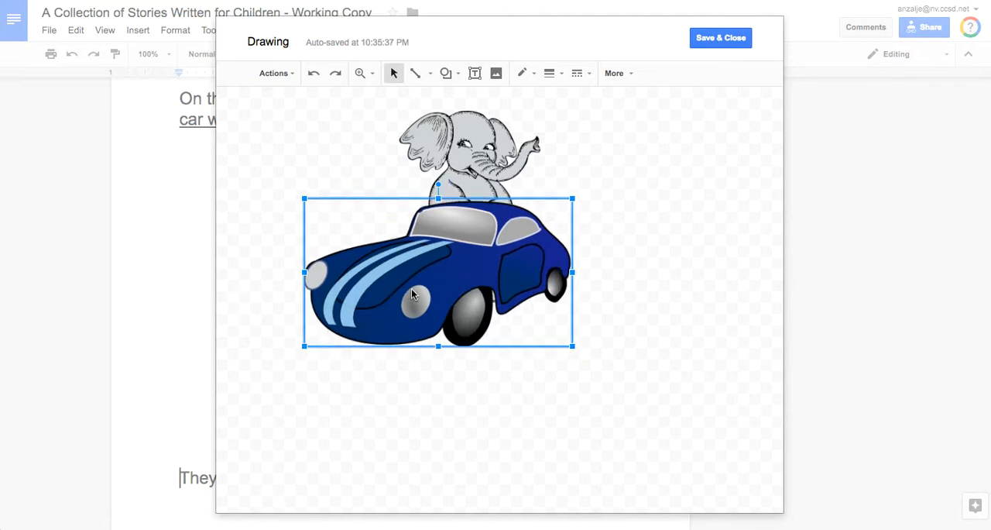
pyautogui.moveTo(412, 292); pyautogui.dragTo(447, 273)
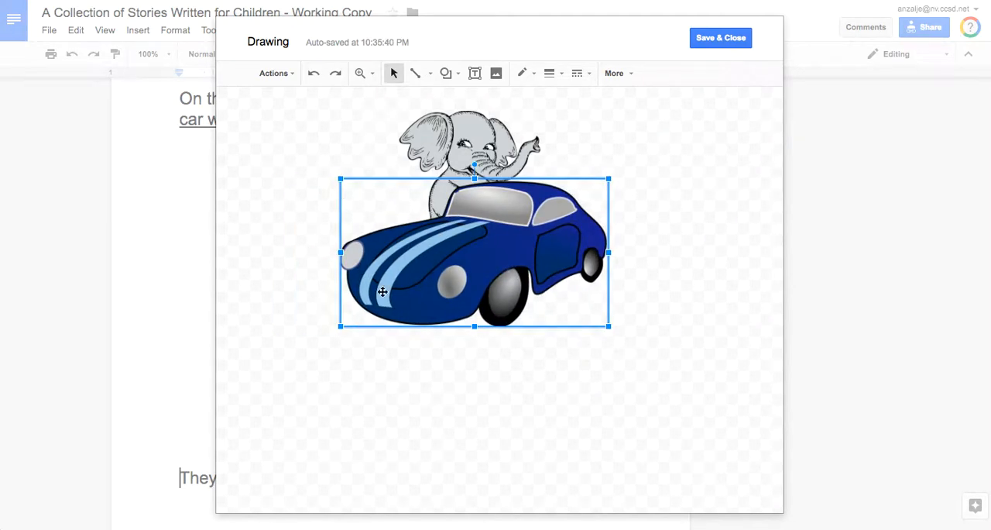
pyautogui.moveTo(383, 291); pyautogui.dragTo(457, 303)
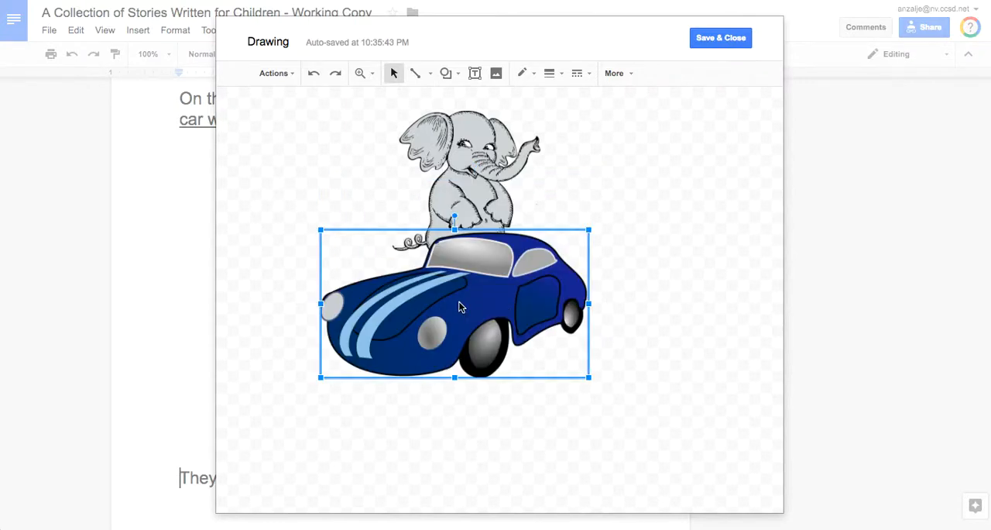
pyautogui.moveTo(457, 307); pyautogui.dragTo(468, 297)
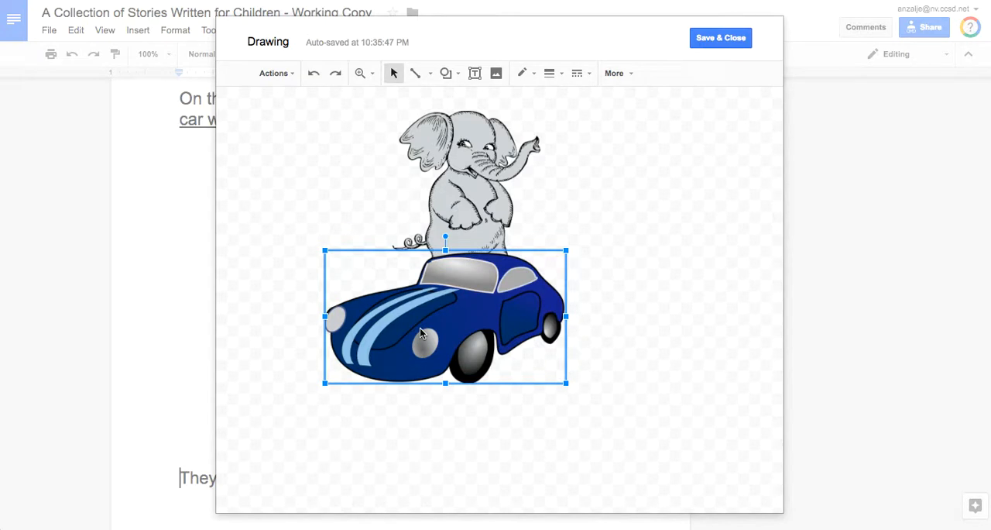
pyautogui.moveTo(446, 317); pyautogui.dragTo(446, 372)
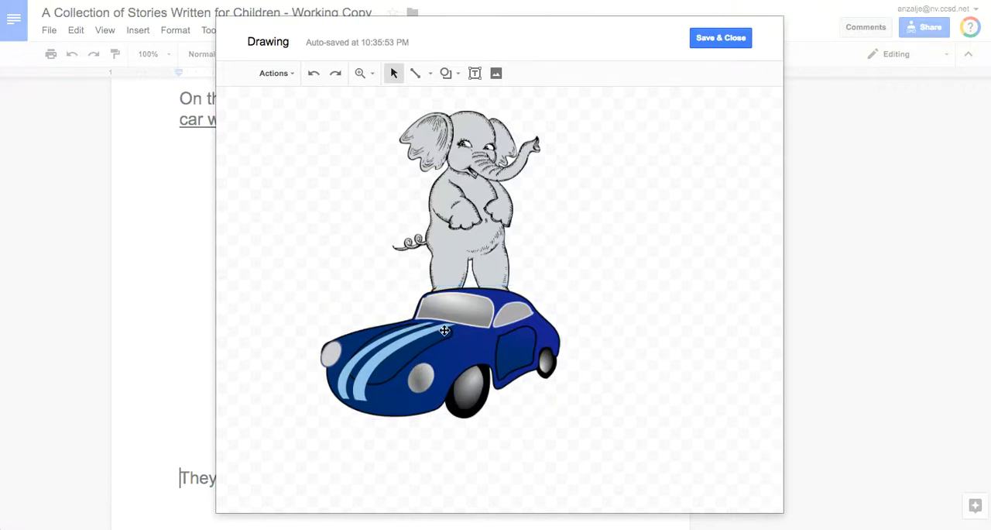
pyautogui.moveTo(443, 350)
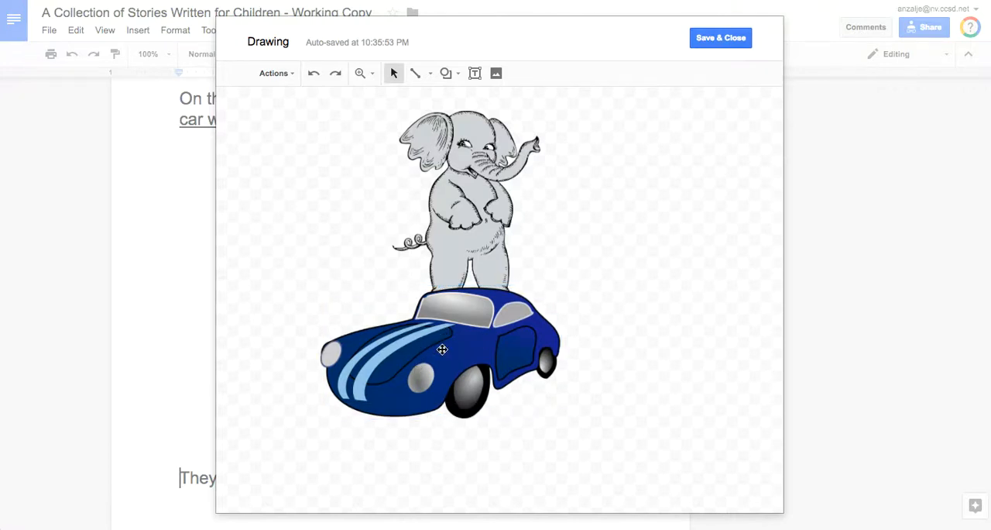
pyautogui.click(443, 350)
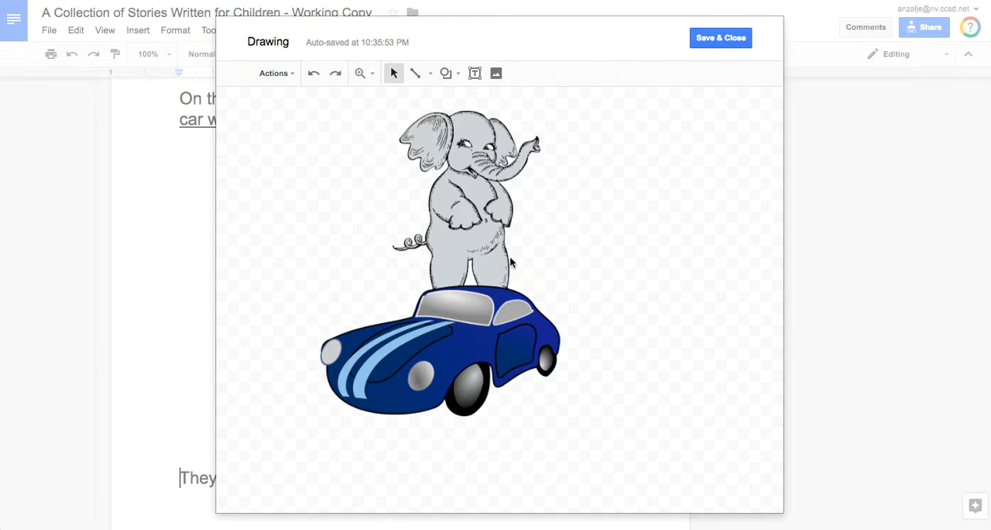
pyautogui.moveTo(606, 242)
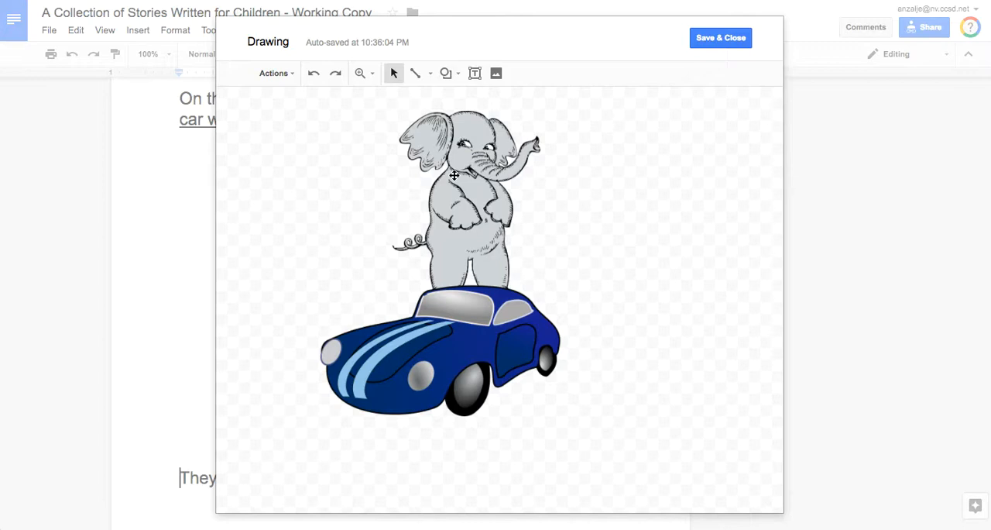
# Step: Bring the elephant to the front so its feet show fully on the car roof
pyautogui.click(456, 178)
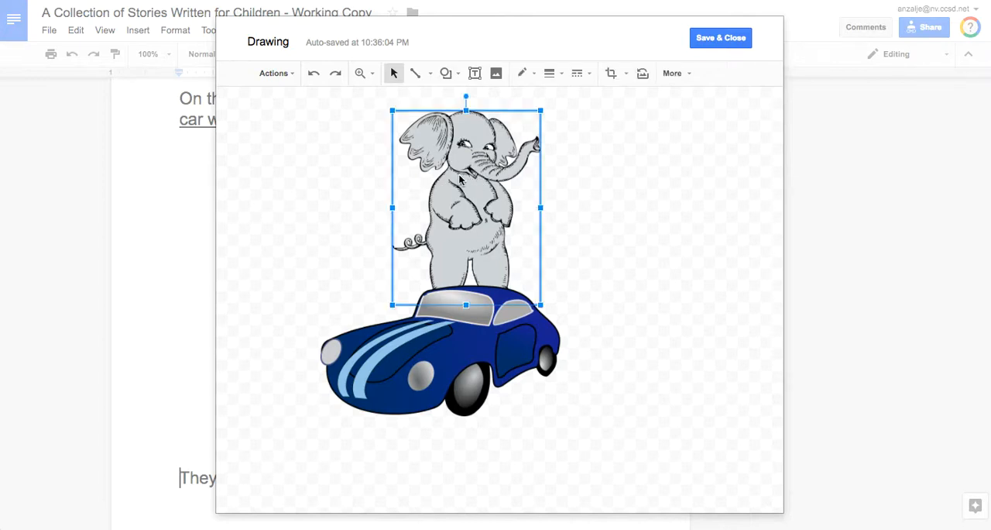
pyautogui.moveTo(474, 214)
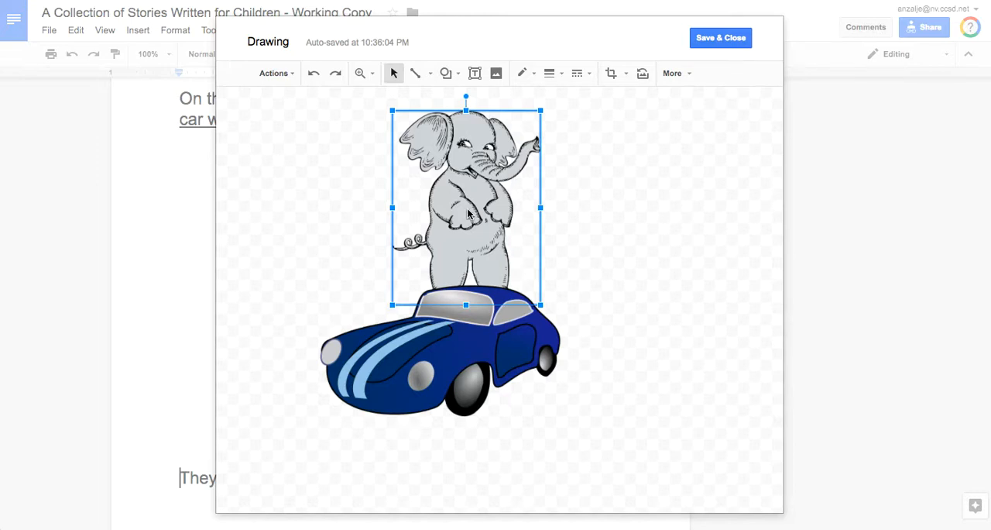
pyautogui.rightClick(468, 213)
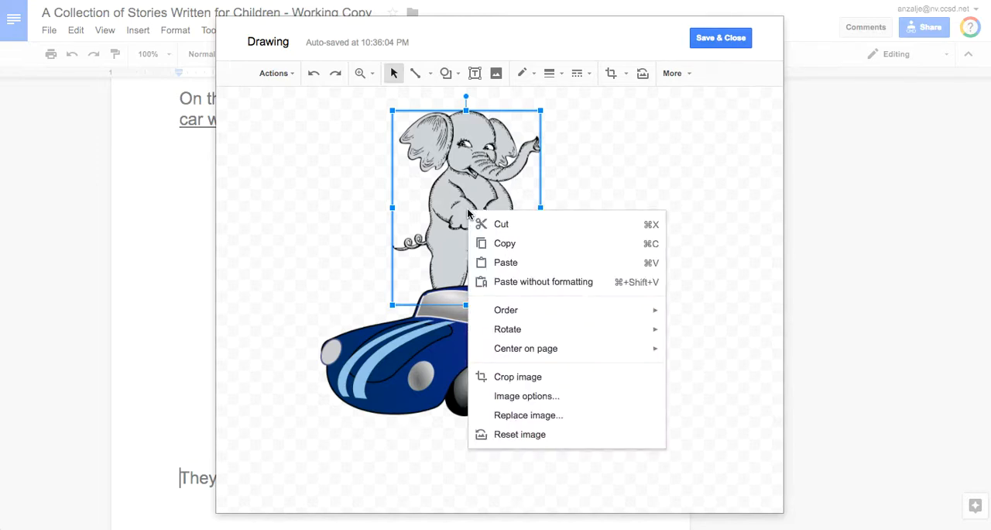
pyautogui.moveTo(505, 310)
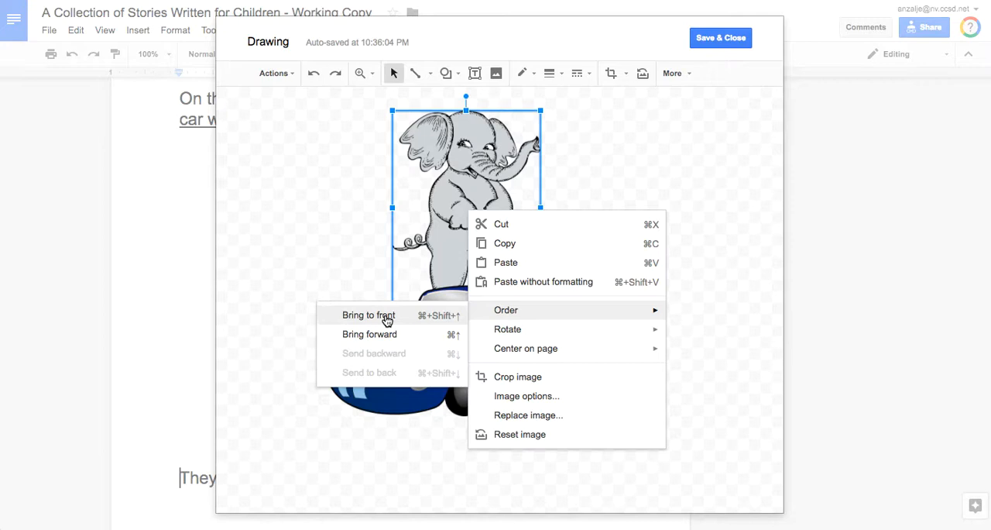
pyautogui.moveTo(368, 335)
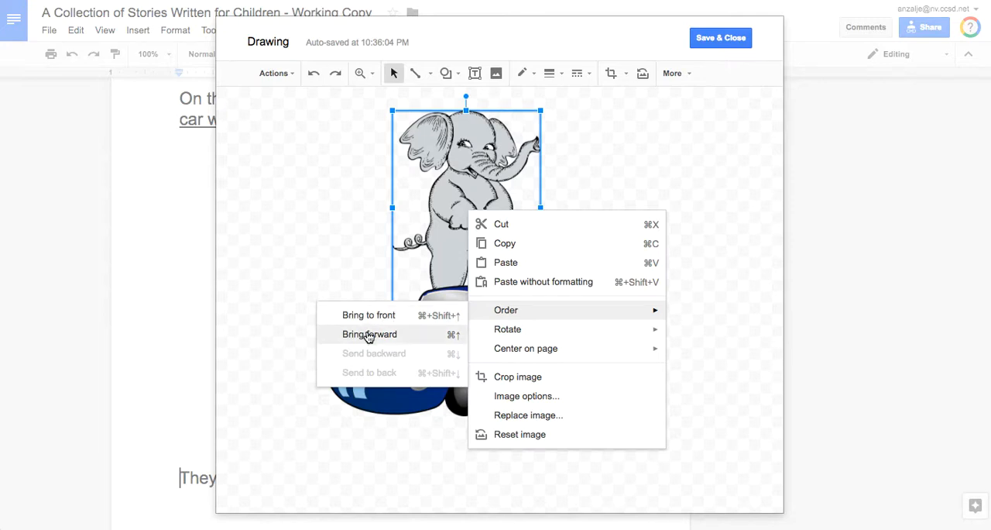
pyautogui.moveTo(392, 353)
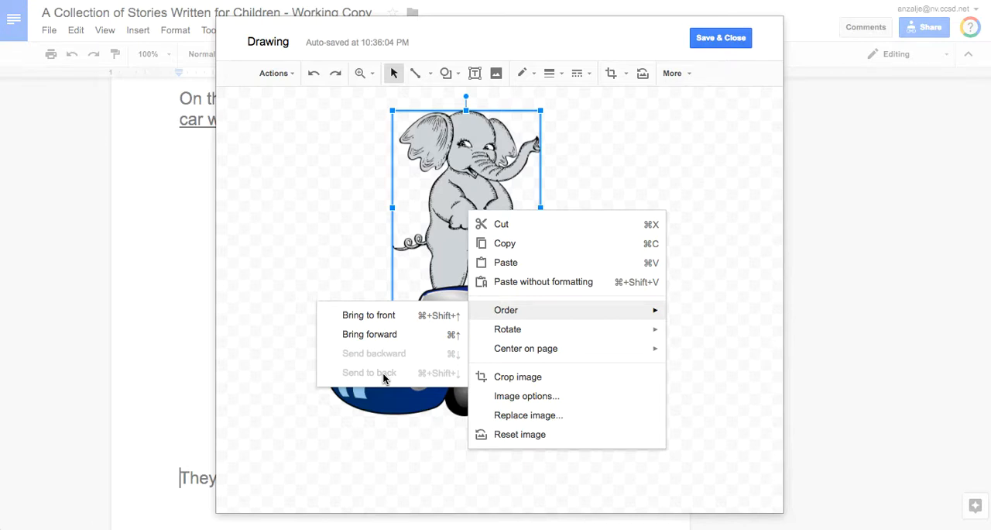
pyautogui.moveTo(378, 344)
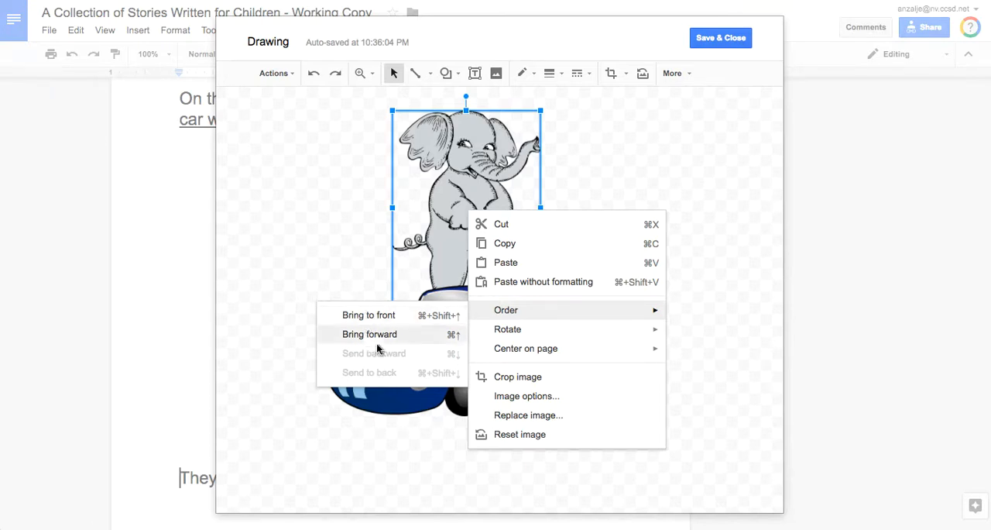
pyautogui.moveTo(368, 315)
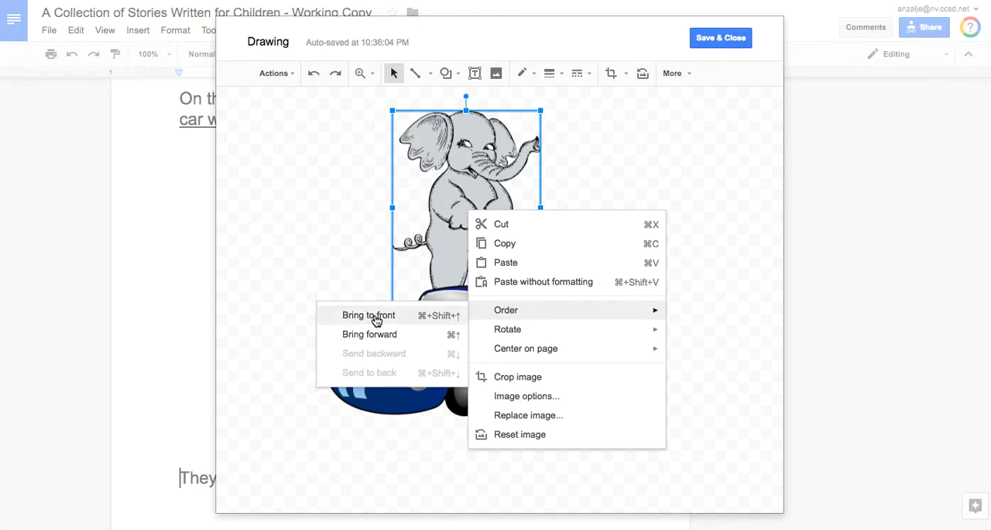
pyautogui.click(369, 314)
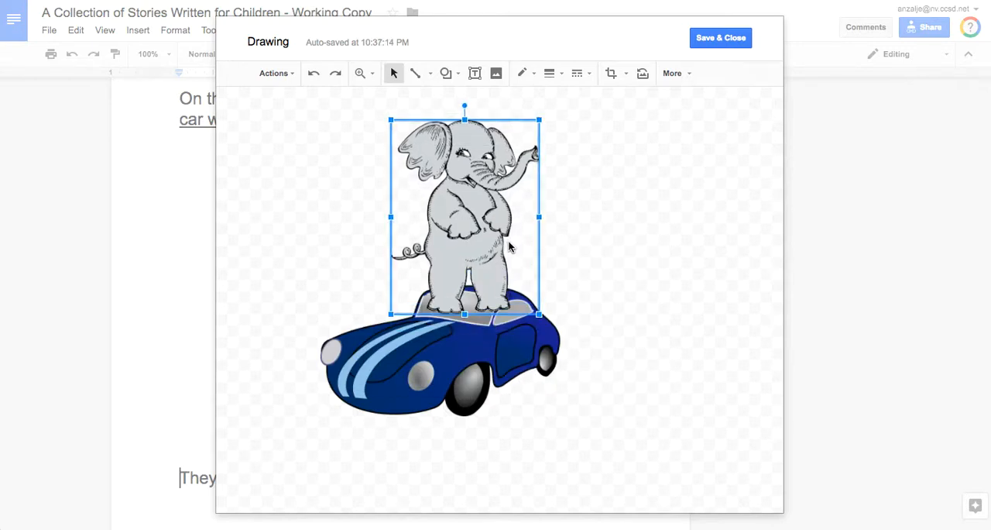
pyautogui.click(617, 262)
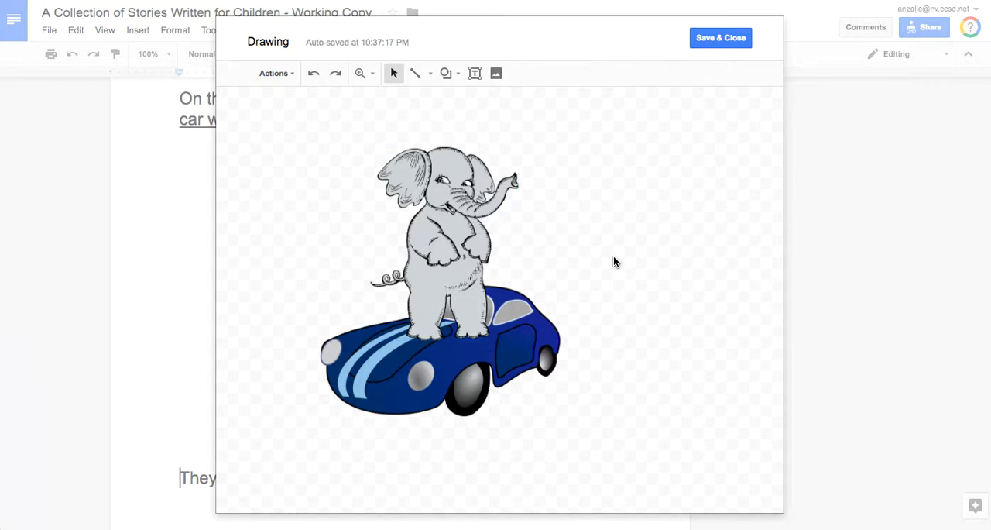
pyautogui.moveTo(638, 240)
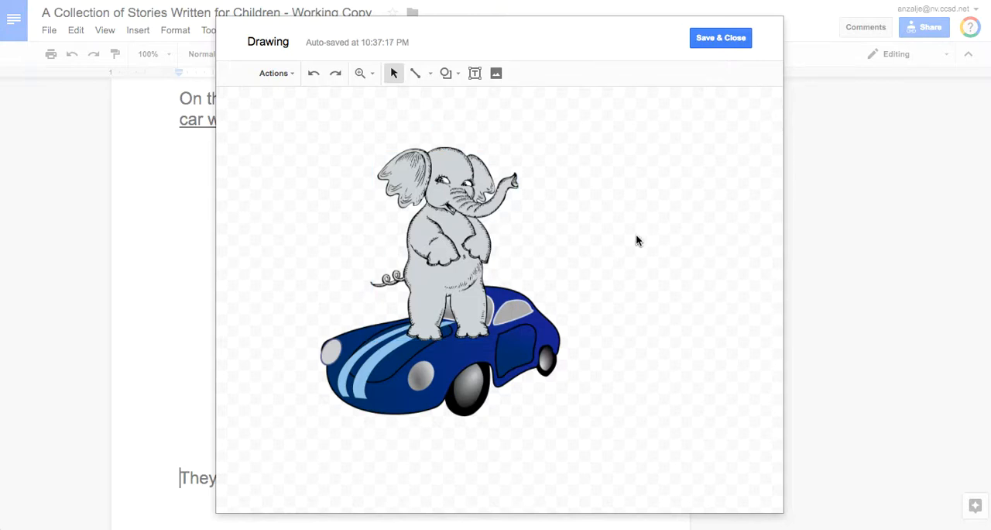
pyautogui.moveTo(719, 45)
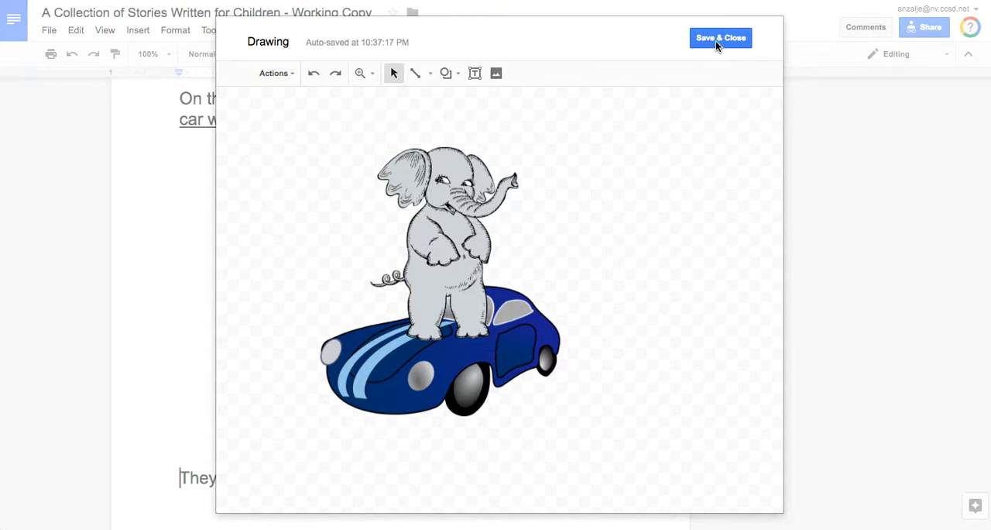
# Step: Save and close the drawing into the story and set it to wrap text
pyautogui.click(722, 37)
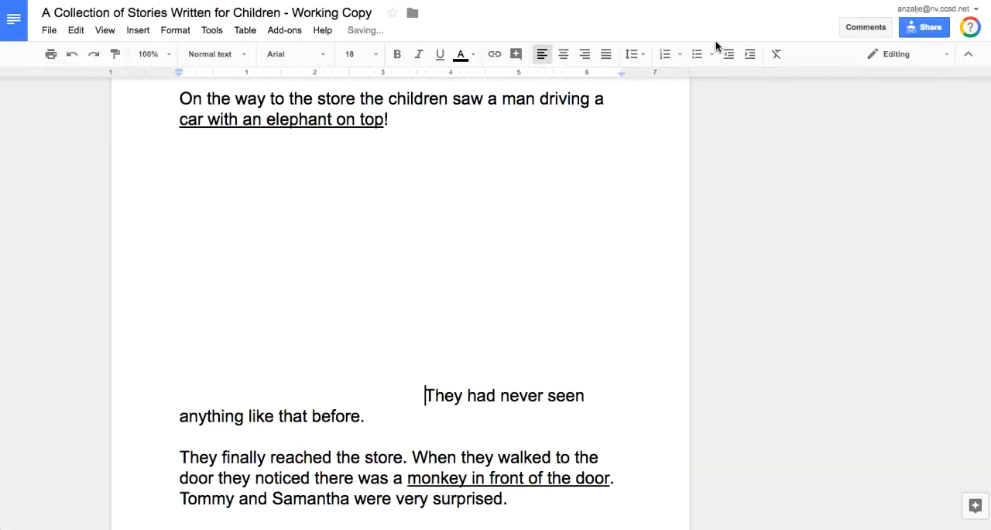
pyautogui.moveTo(474, 292)
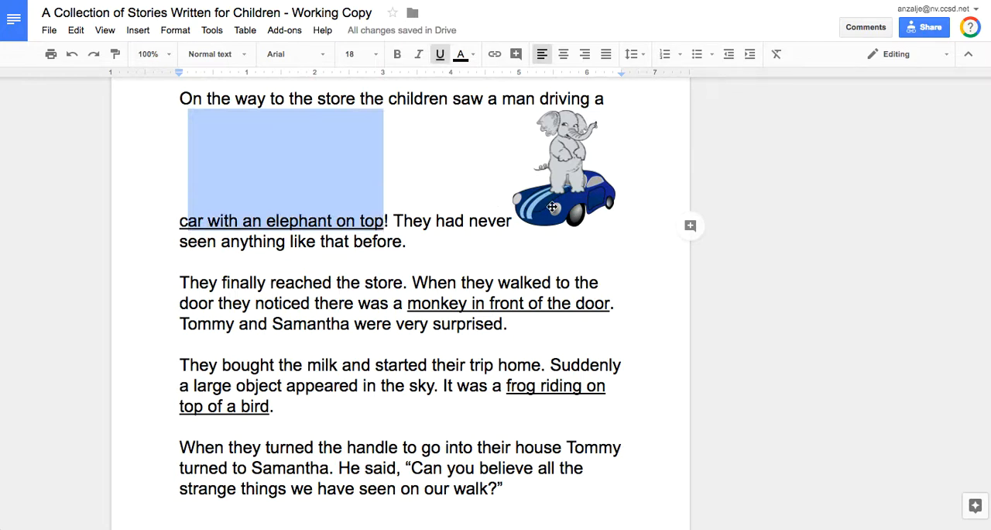
pyautogui.click(564, 167)
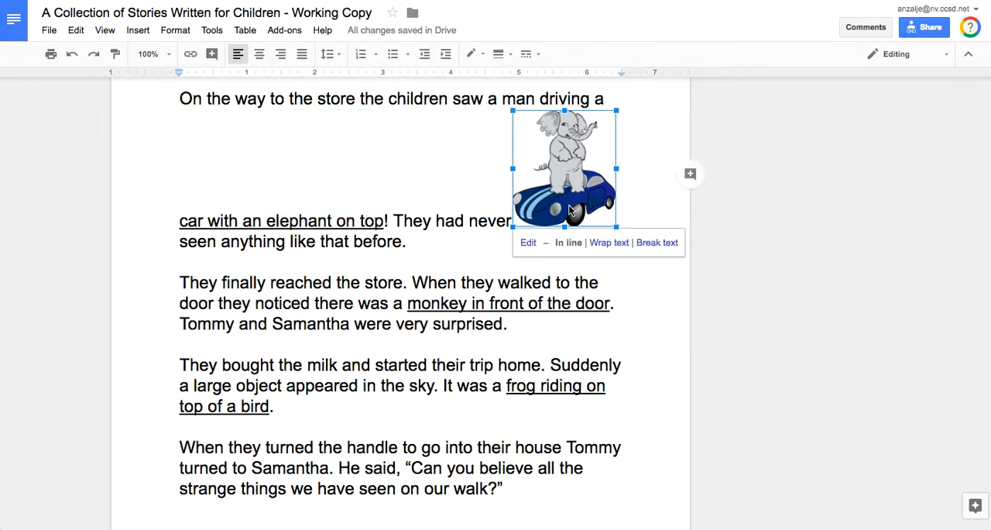
pyautogui.moveTo(608, 242)
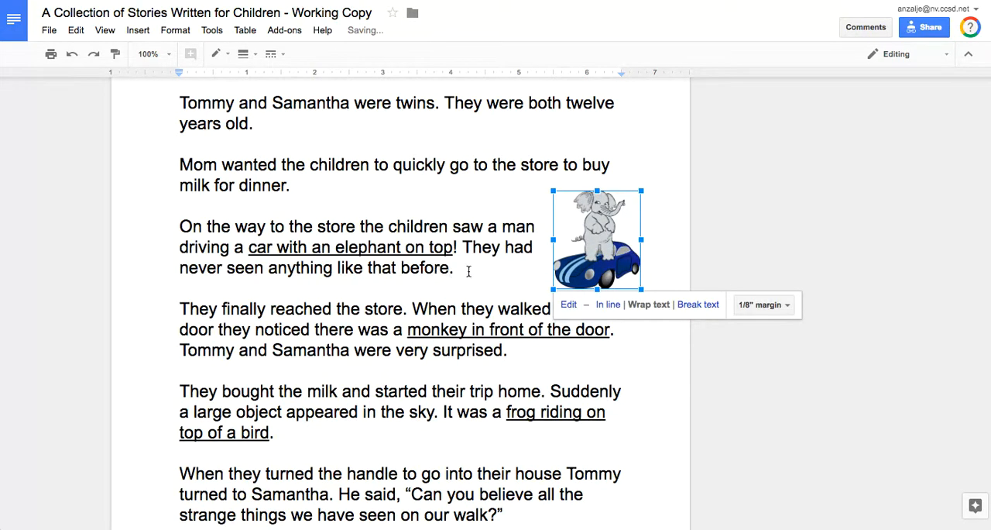
pyautogui.click(363, 181)
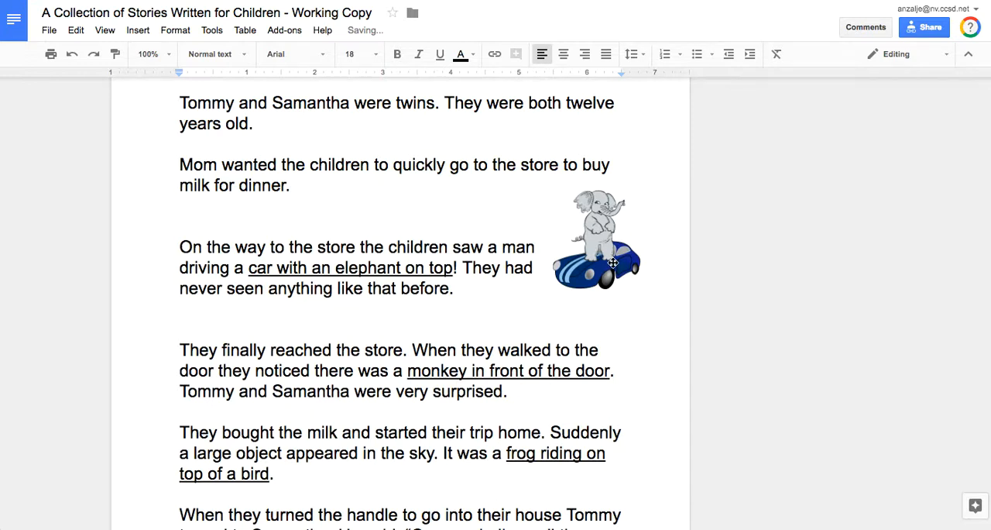
# Step: Check the drawing sits beside the elephant sentence with the text flowing around it
pyautogui.click(596, 264)
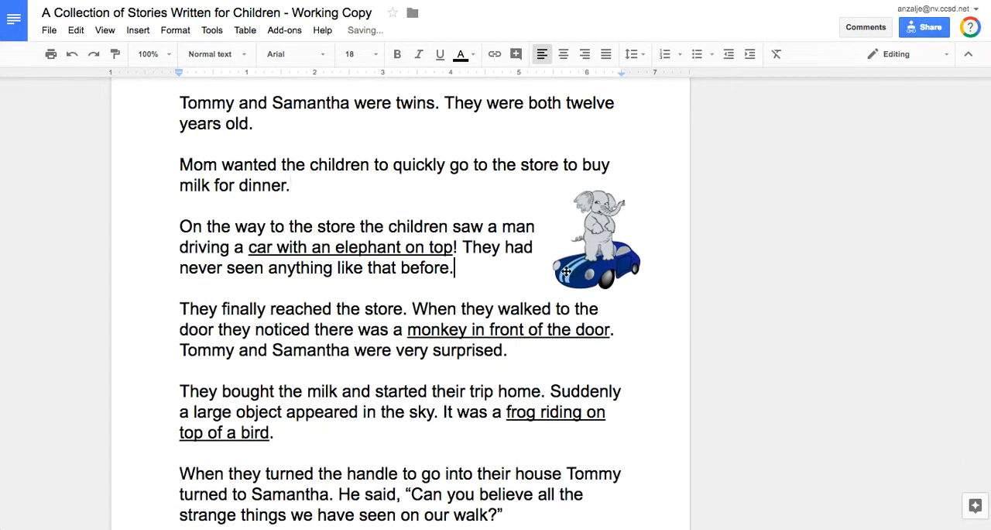
pyautogui.click(596, 240)
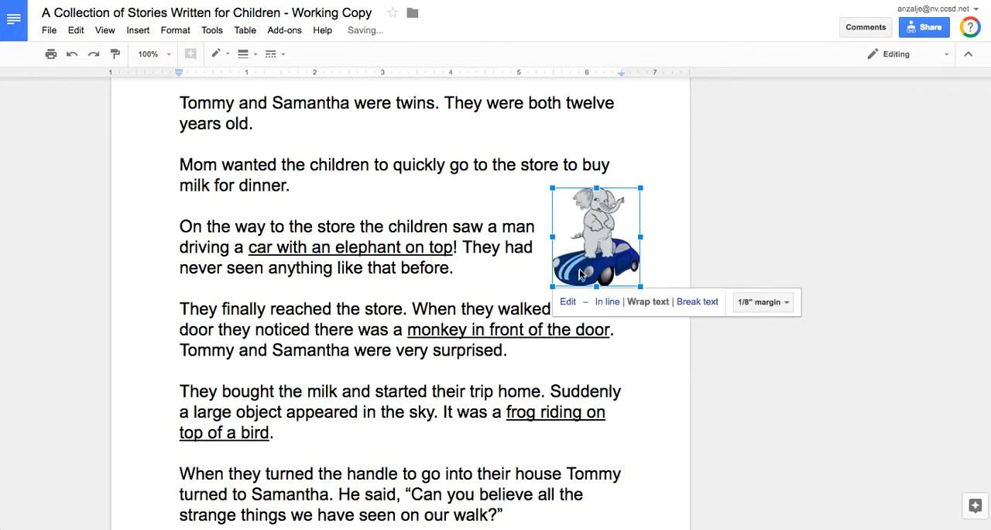
pyautogui.click(678, 254)
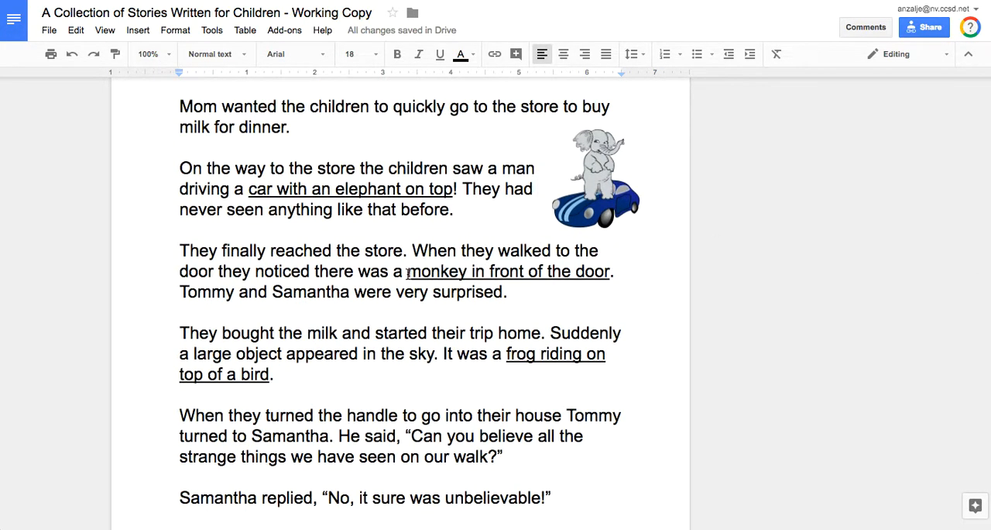
pyautogui.moveTo(406, 271); pyautogui.dragTo(610, 271)
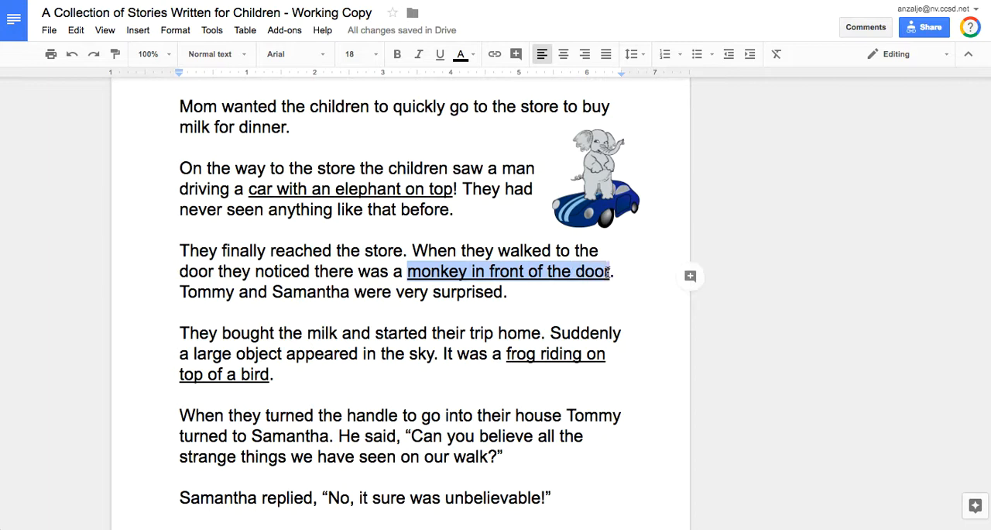
pyautogui.click(442, 55)
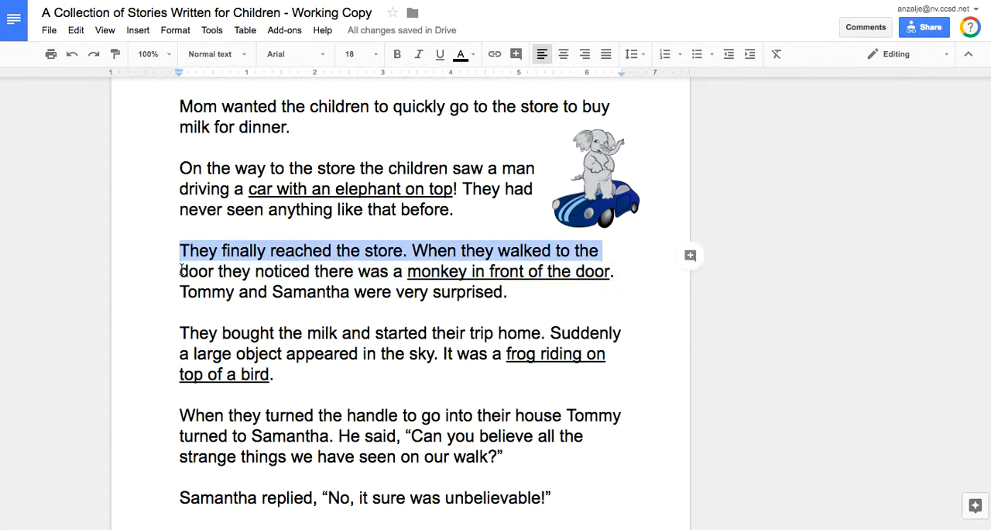
pyautogui.click(620, 353)
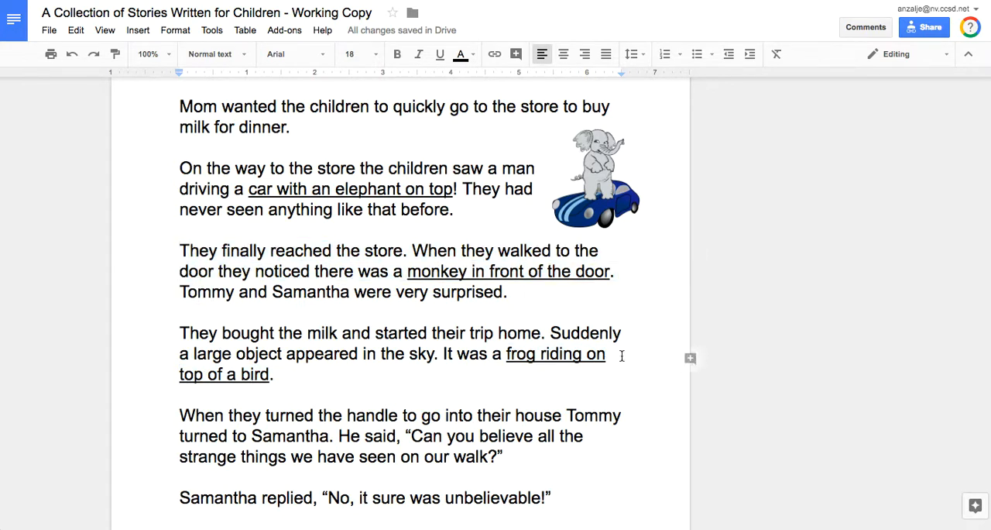
pyautogui.moveTo(988, 250)
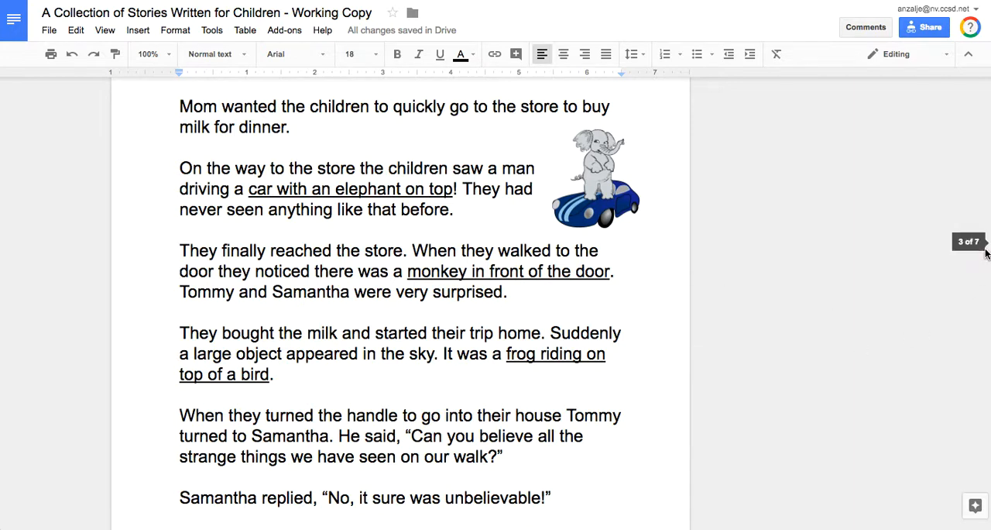
pyautogui.scroll(-3)
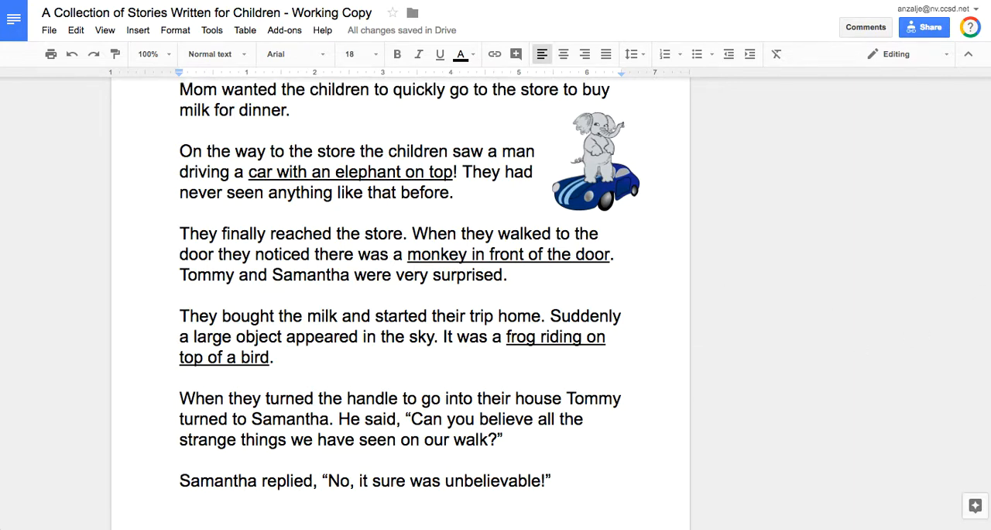
pyautogui.moveTo(843, 13)
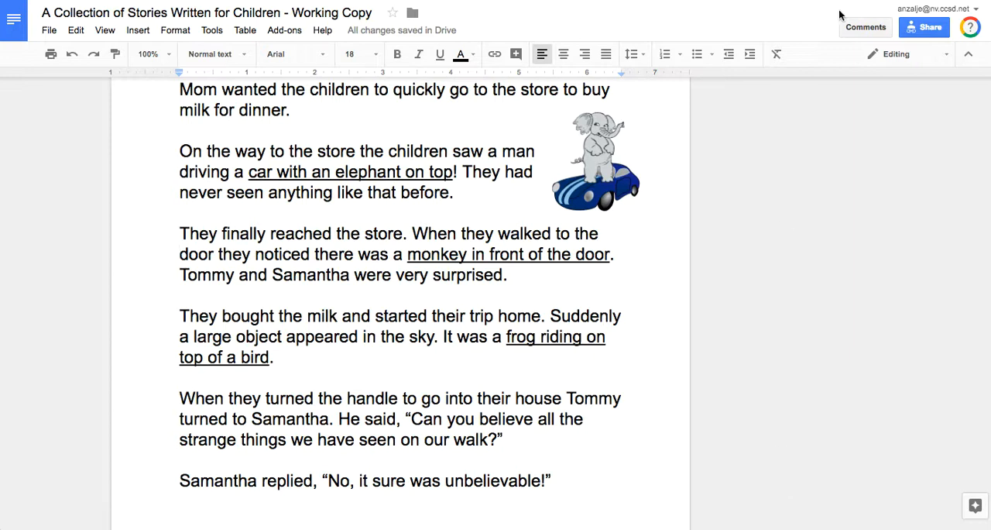